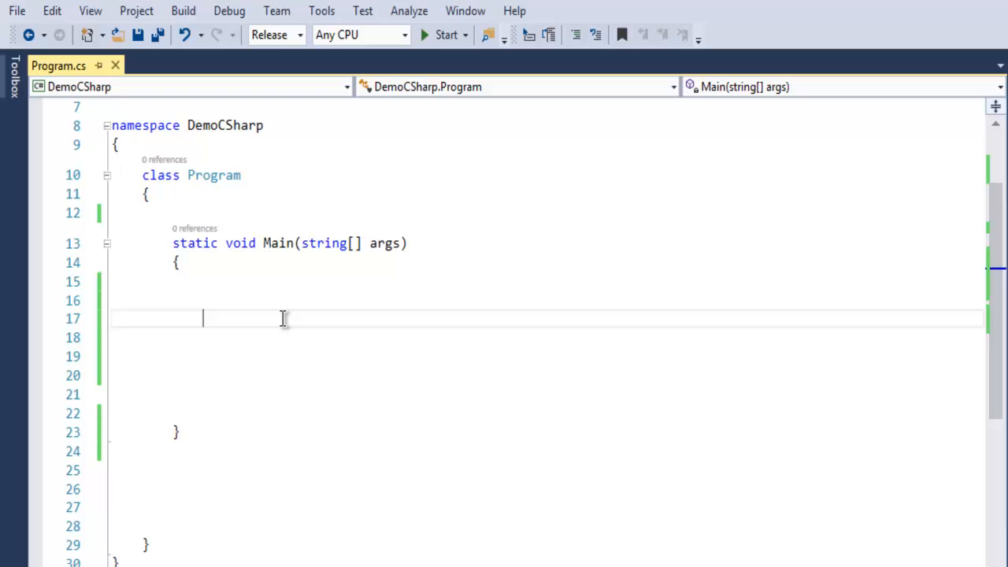
- Declare TextWriter tw = new StreamWriter(); in Main and bring up the using System.IO fix
text(Text)
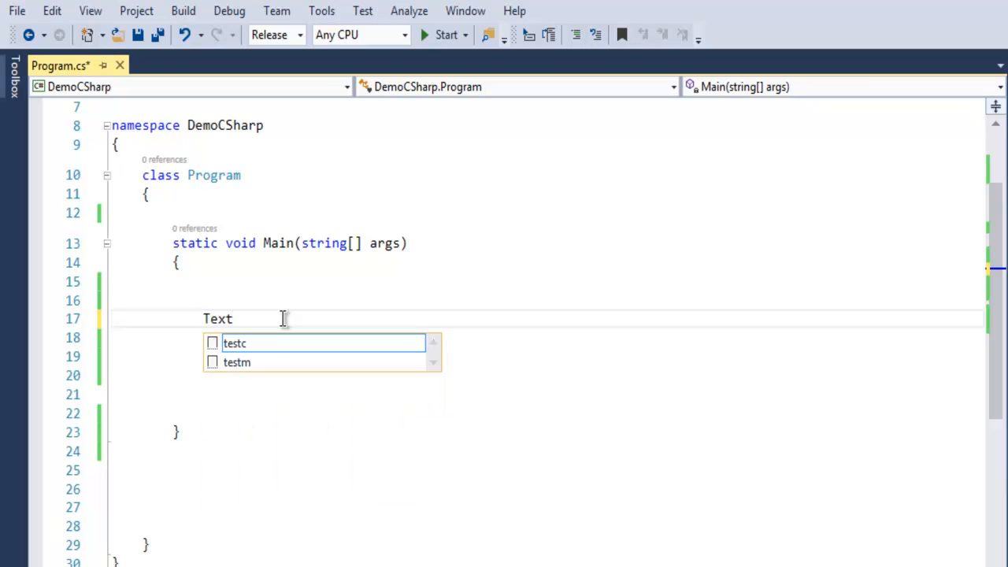
text(Writer tw =)
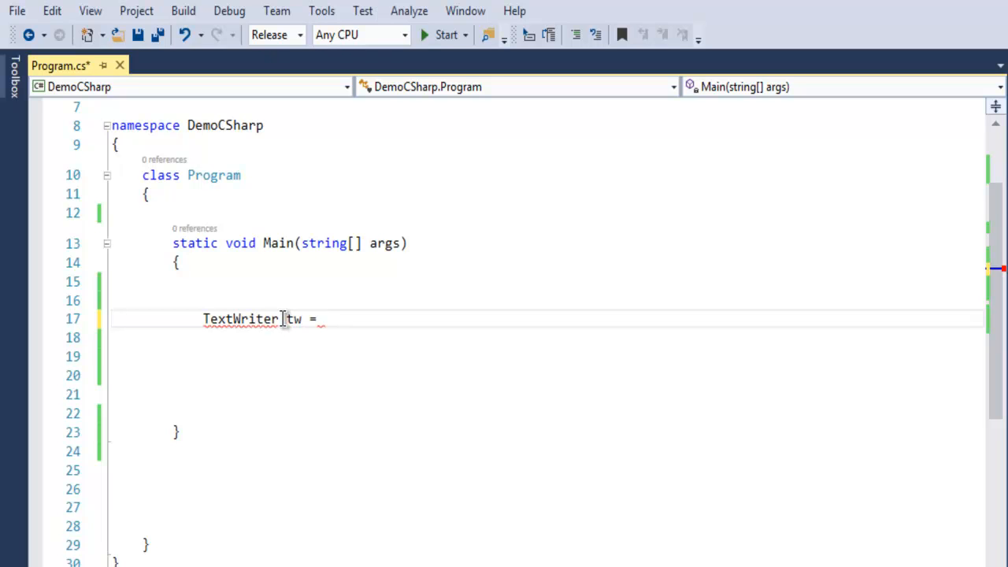
text(new Str)
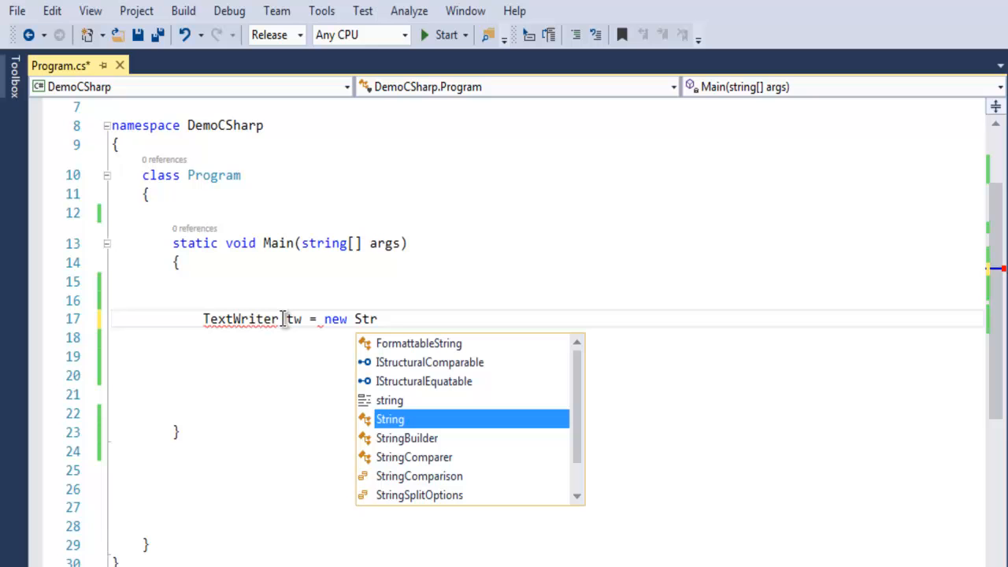
text(eam)
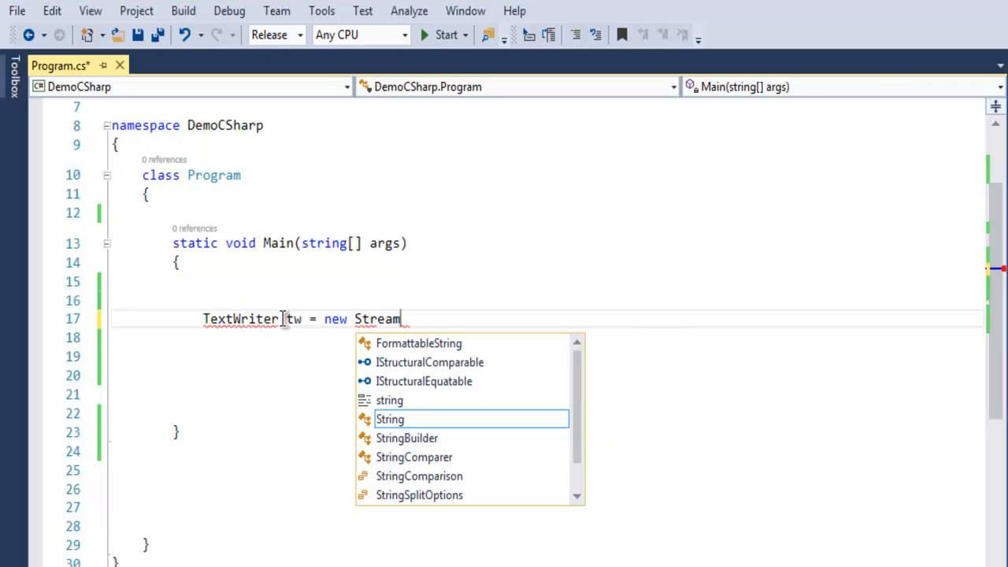
text(Write)
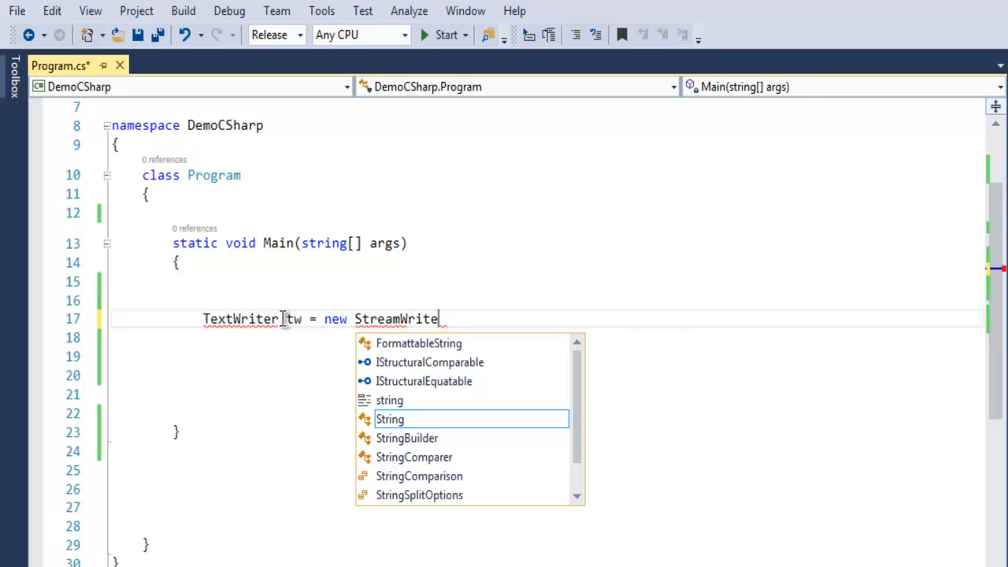
text(())
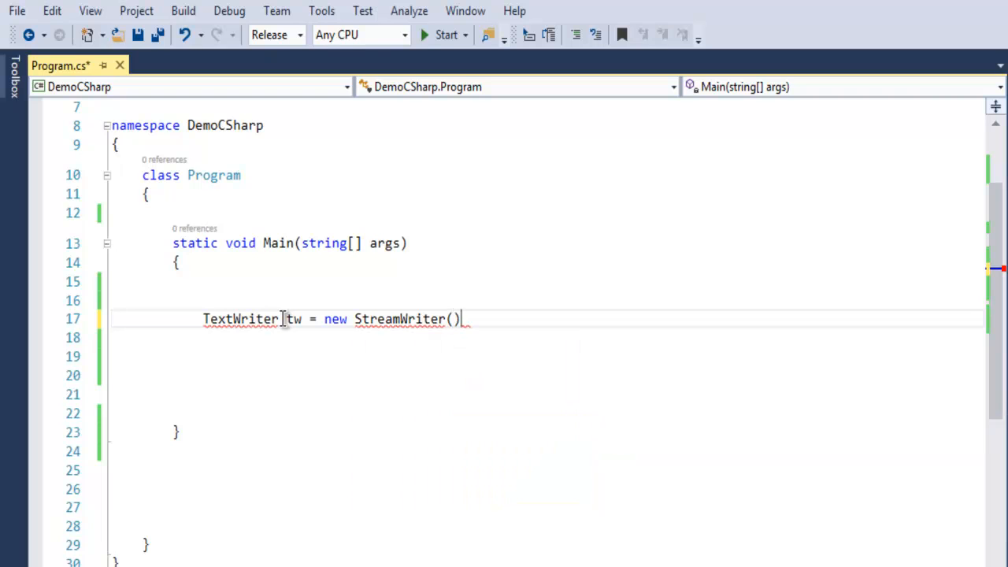
text(;)
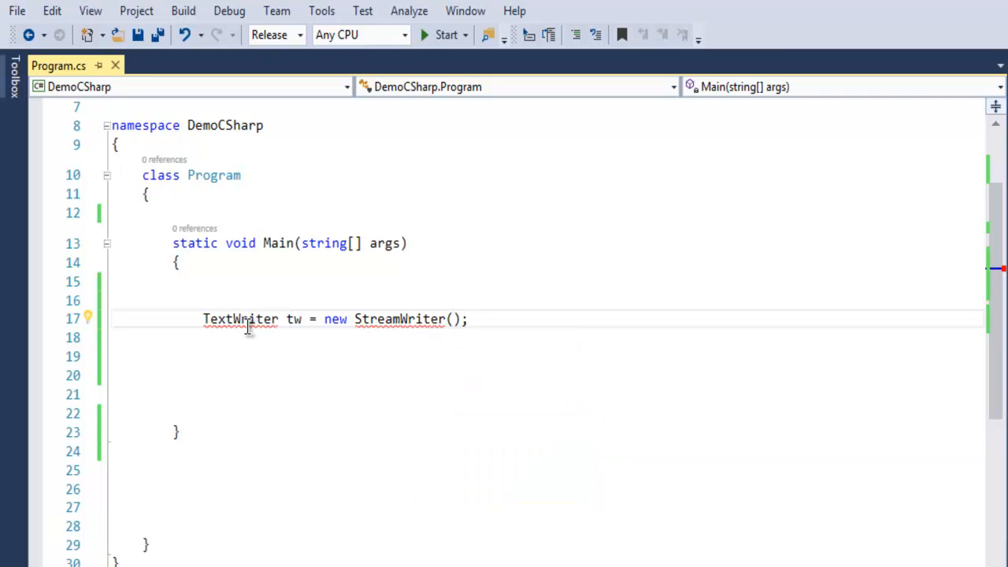
click(230, 339)
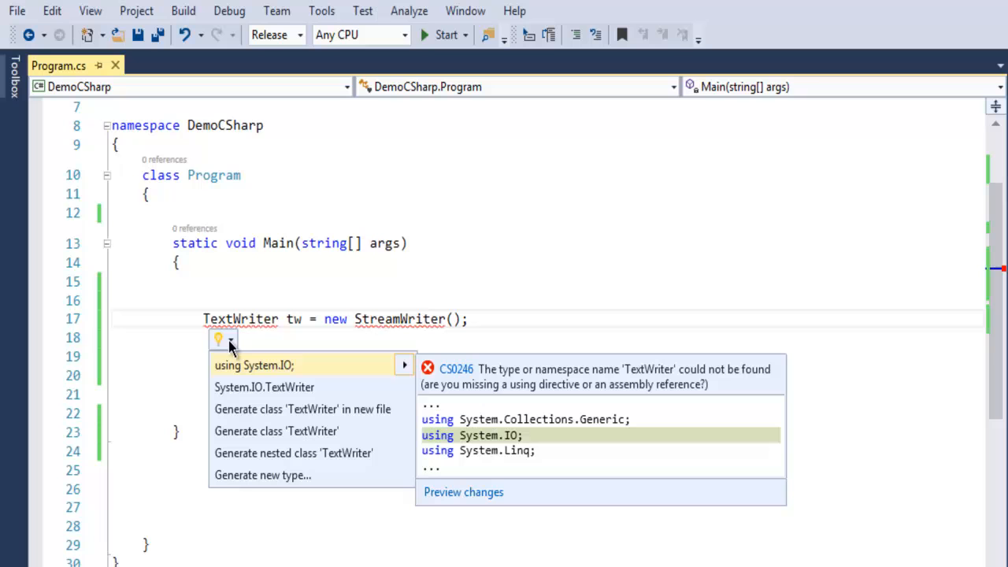
mouse_move(303, 385)
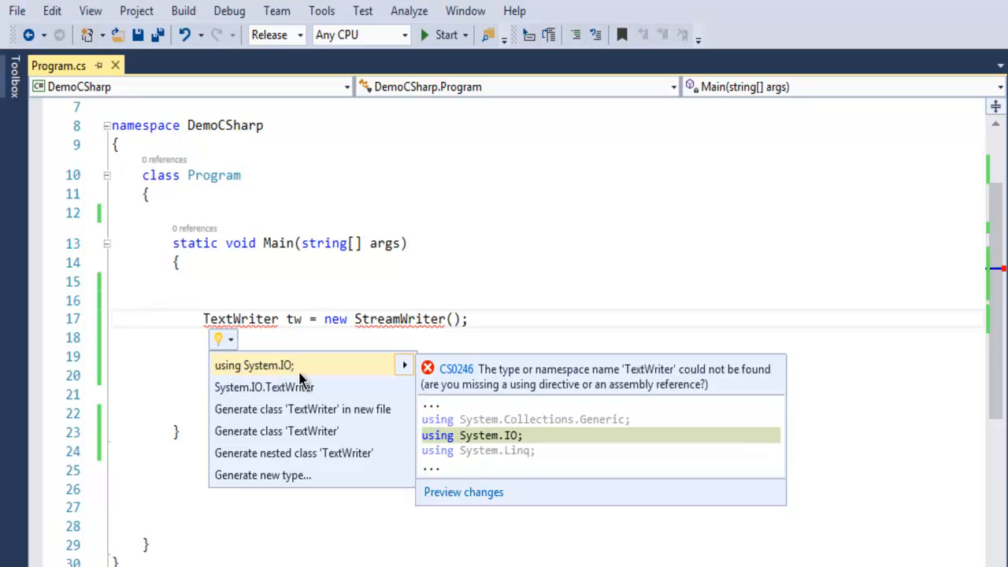
mouse_move(296, 374)
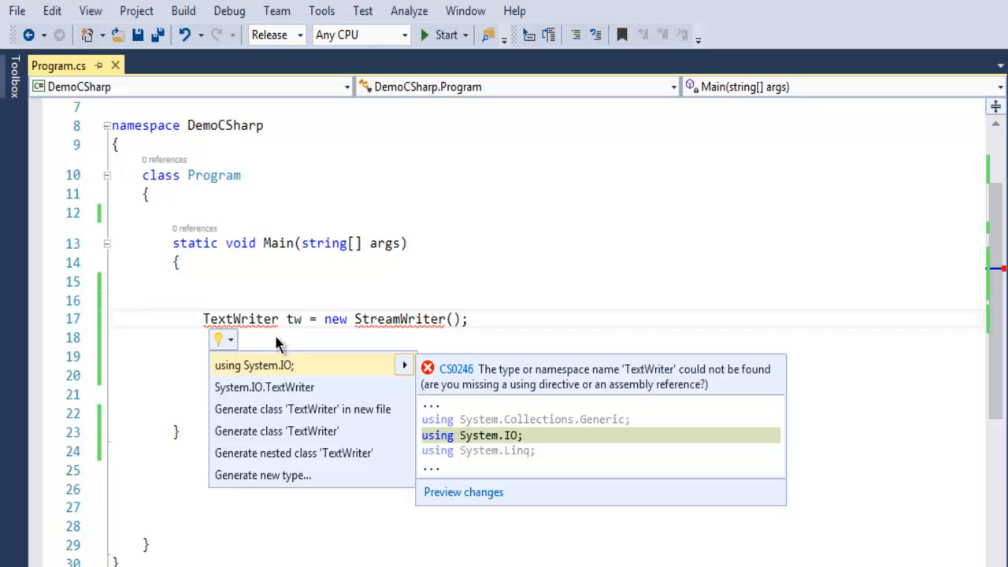
mouse_move(312, 376)
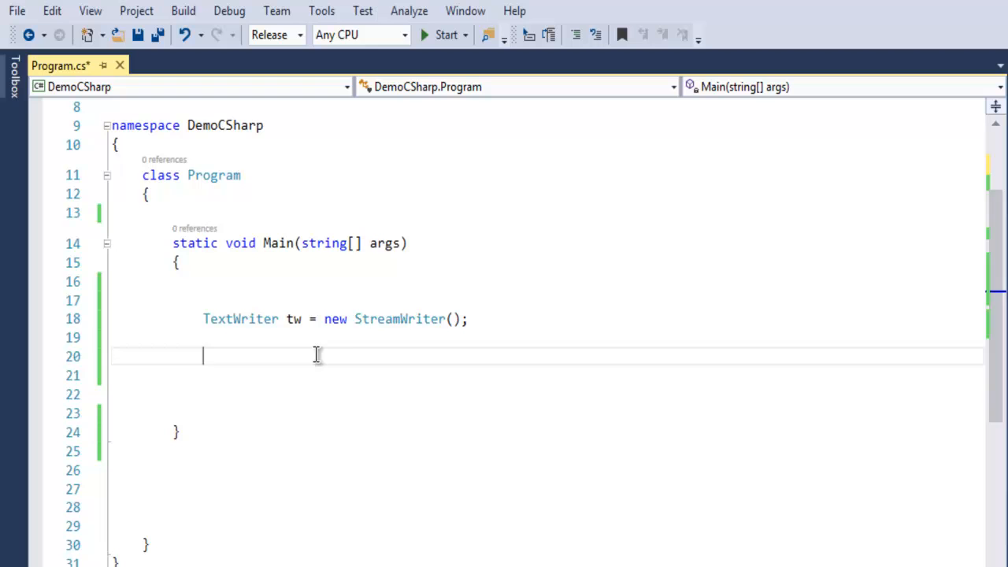
mouse_move(400, 318)
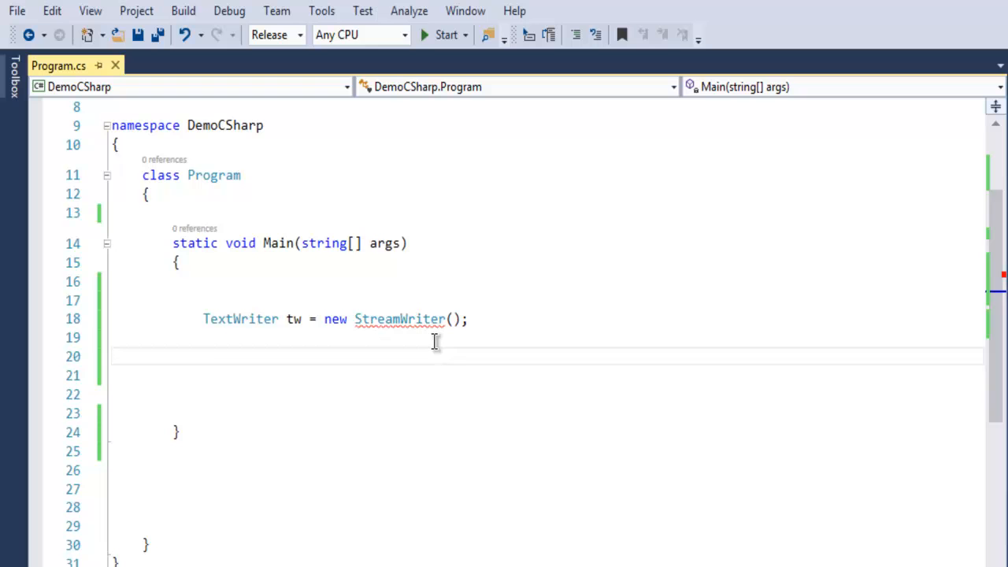
mouse_move(438, 318)
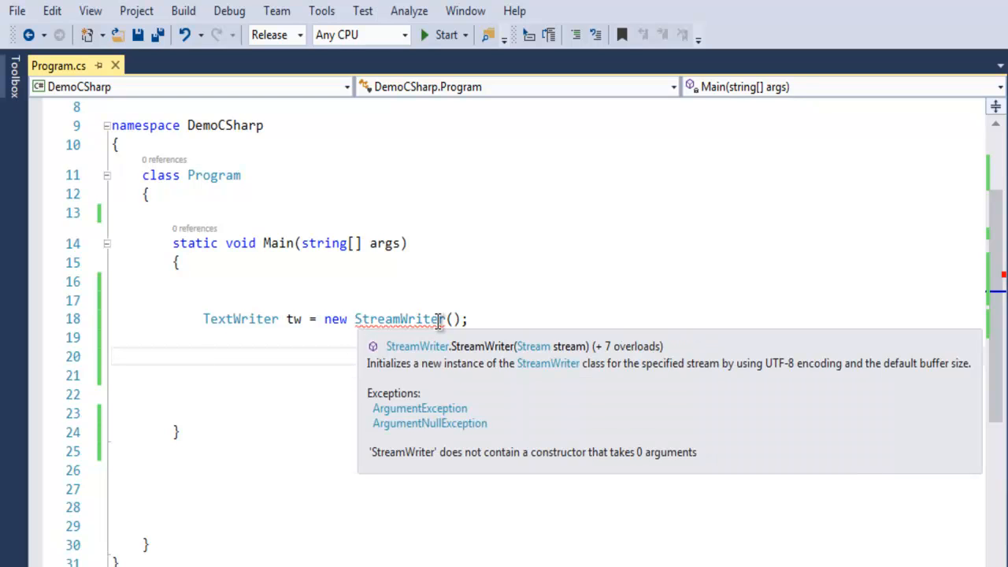
mouse_move(488, 369)
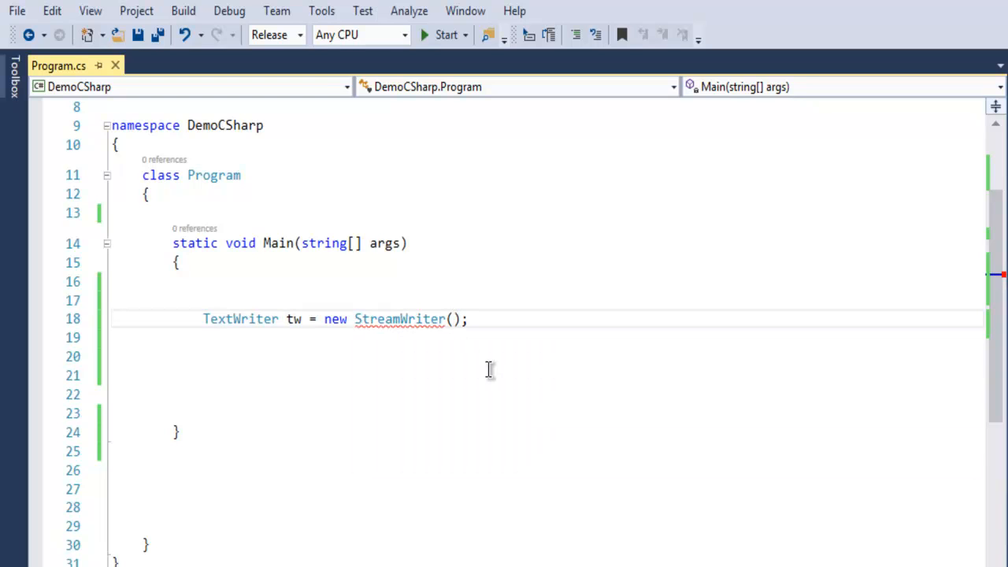
- Give the StreamWriter the arguments "D:/devnami.txt", true for append mode
text("")
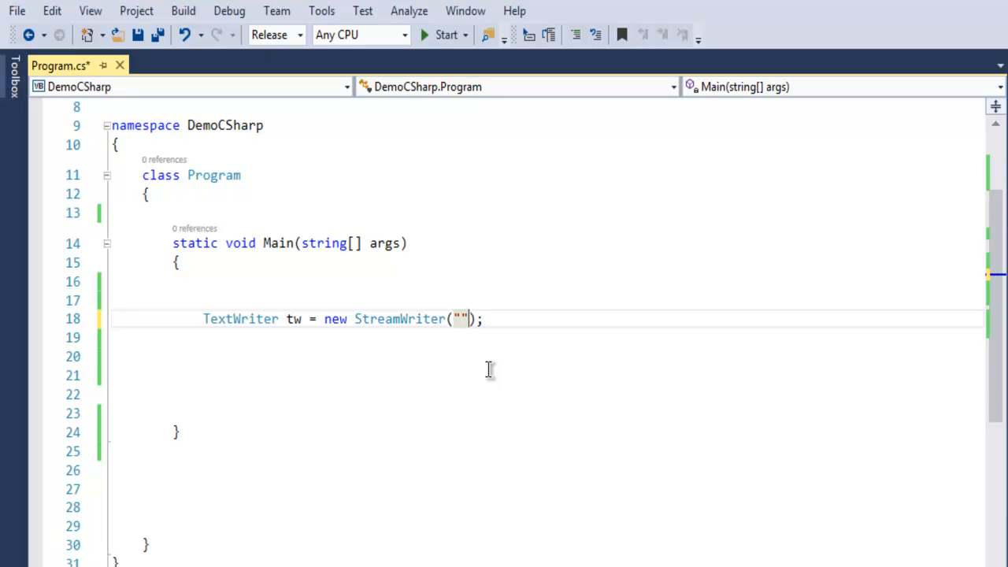
text(,true)
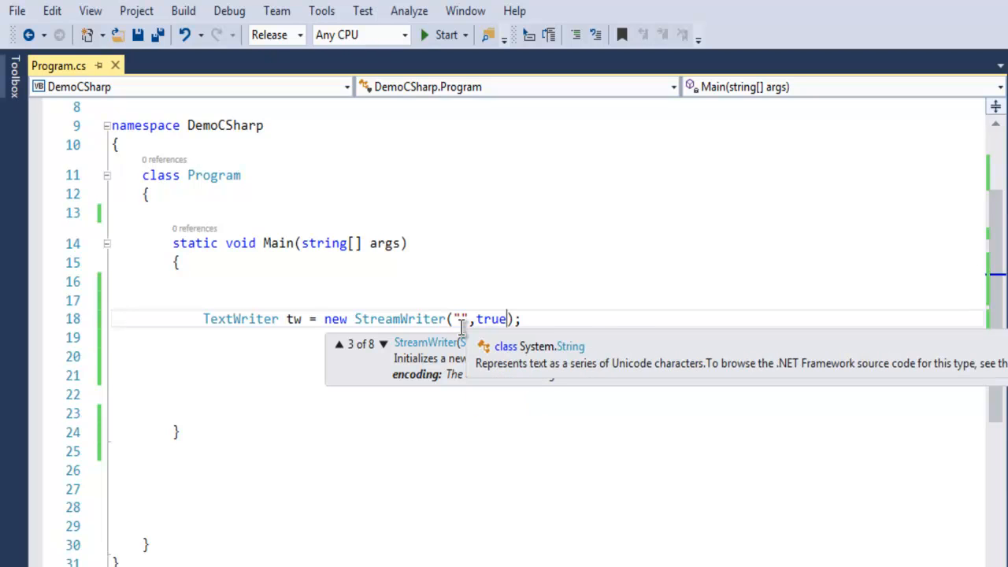
click(526, 337)
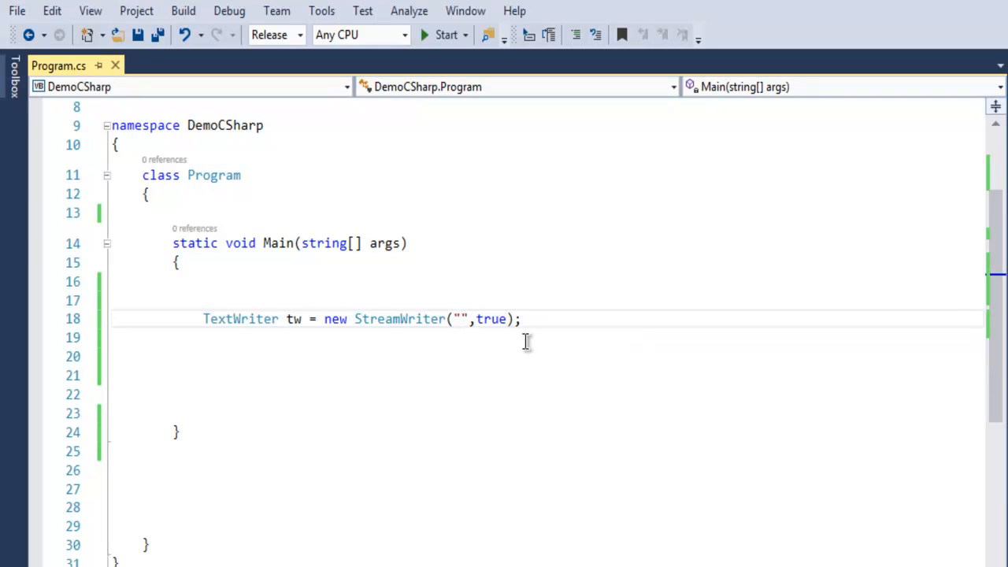
text(D)
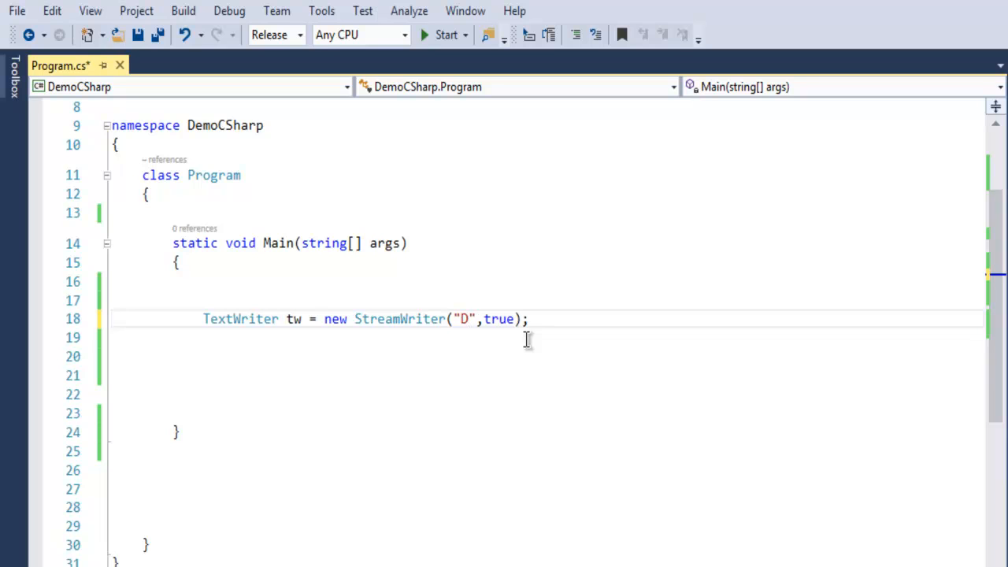
text(:/)
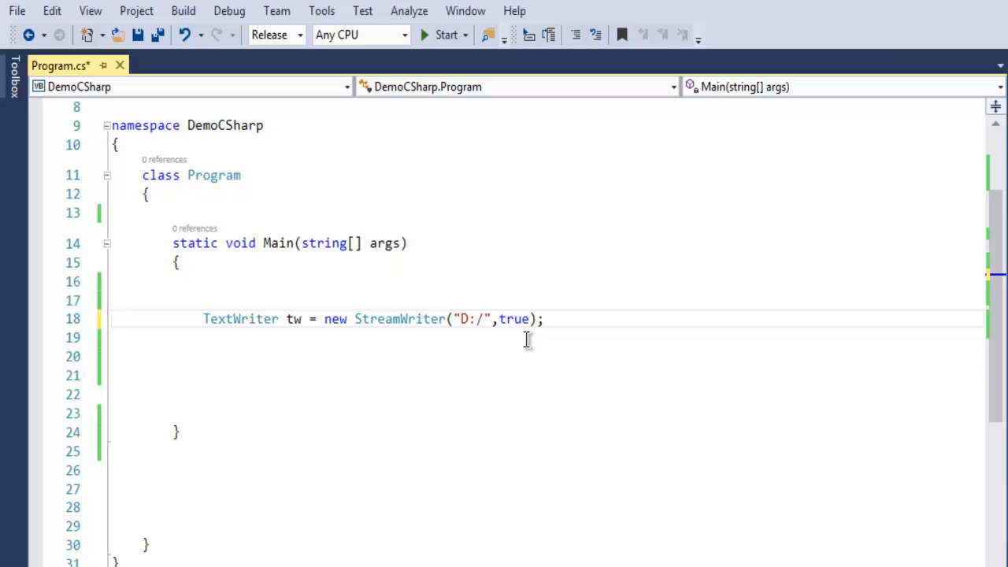
text(devnami.tx)
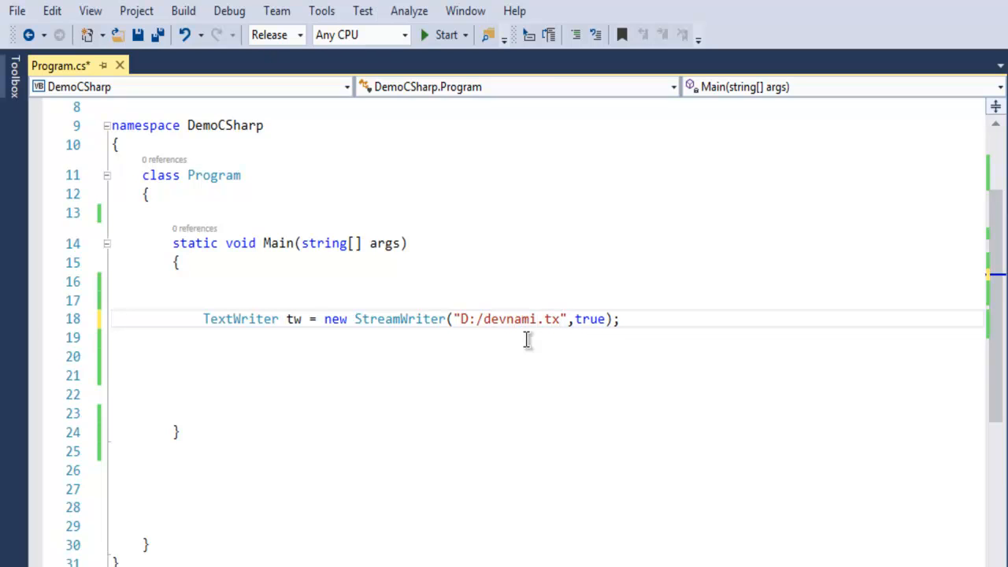
text(t)
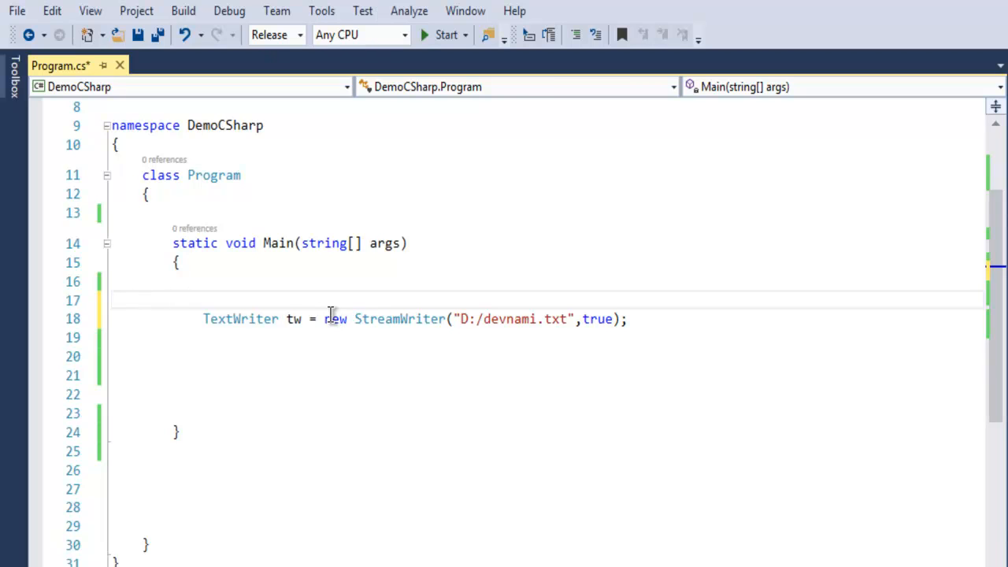
- Wrap the StreamWriter line in try with a catch(Exception e) that does Console.Write(e)
text(try {)
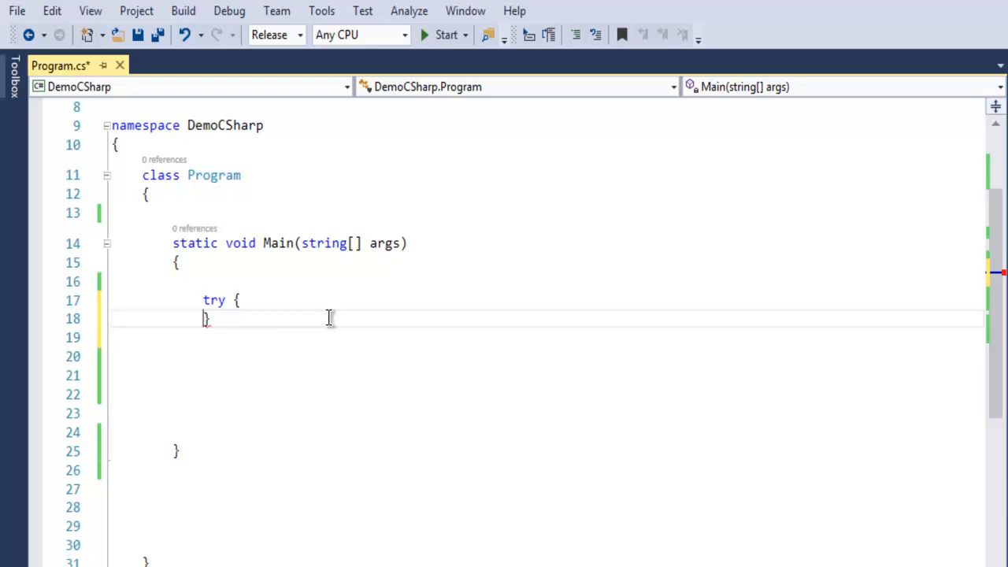
key(enter)
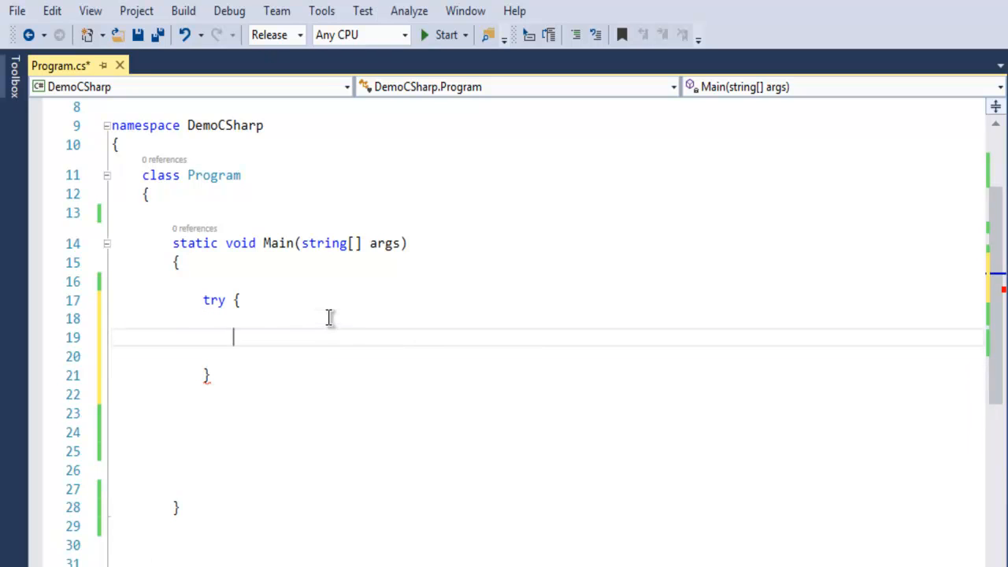
text(TextWriter tw = new StreamWriter("D:/devnami.txt", true);)
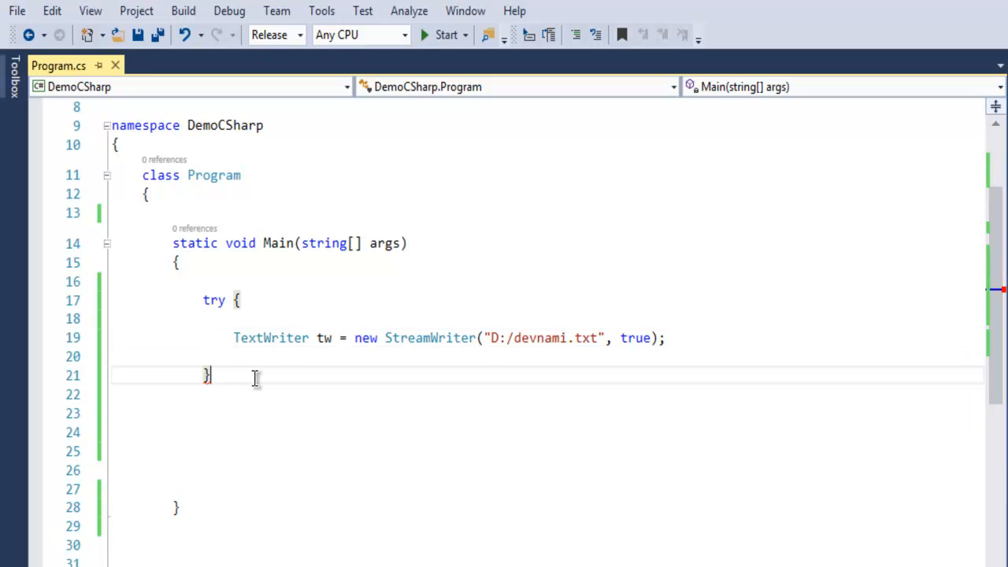
text(catch(Exception e)
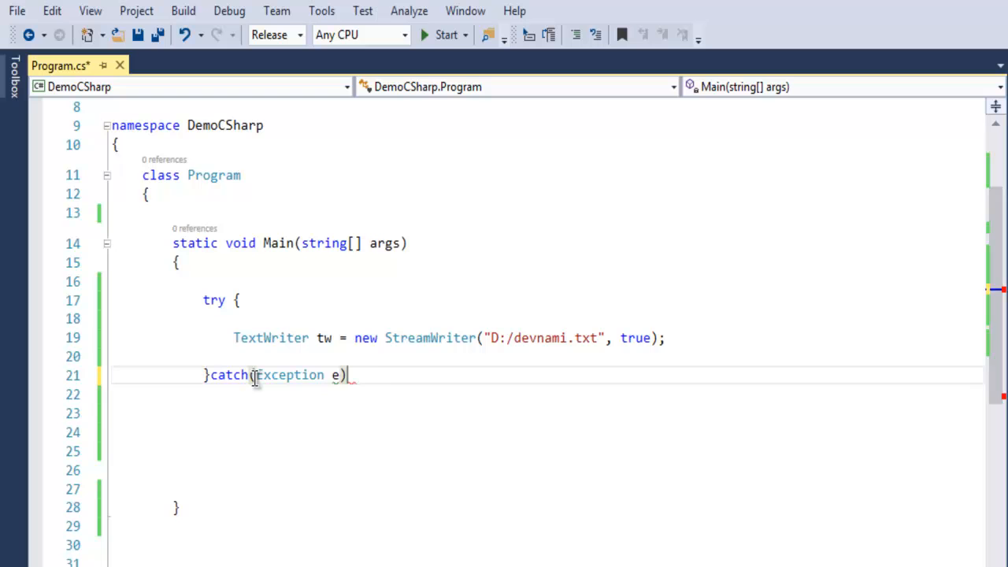
text(Console.Write)
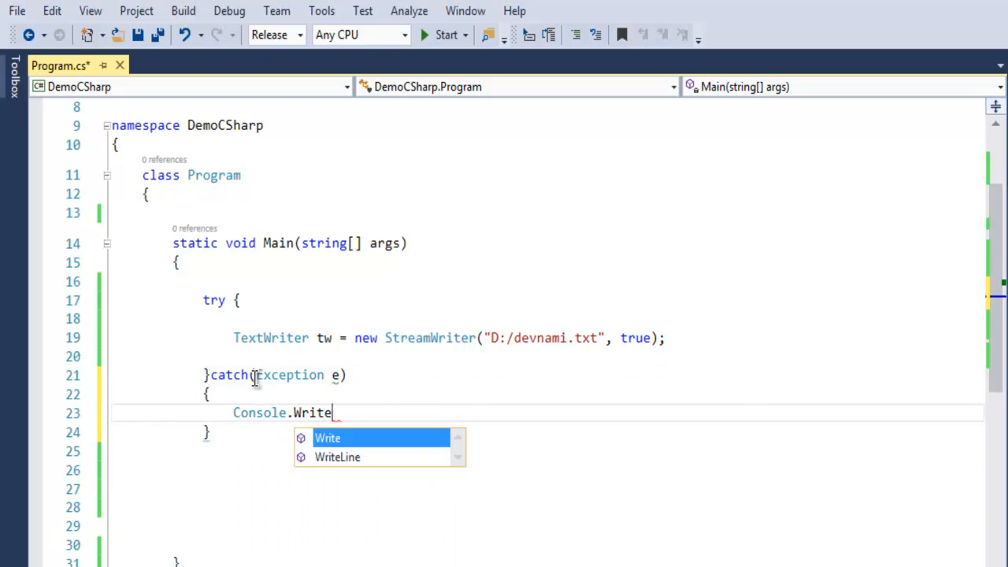
text((e);)
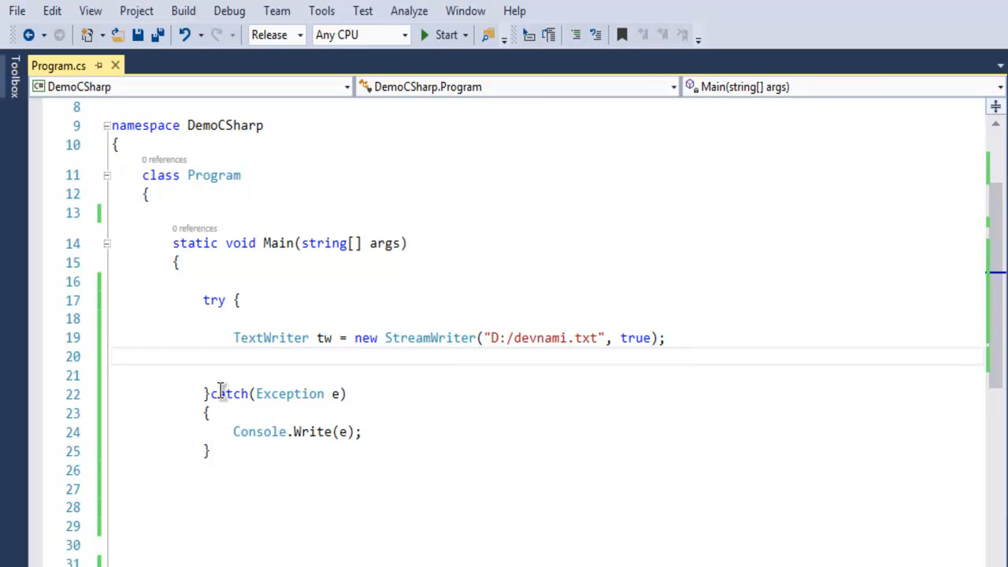
mouse_move(377, 359)
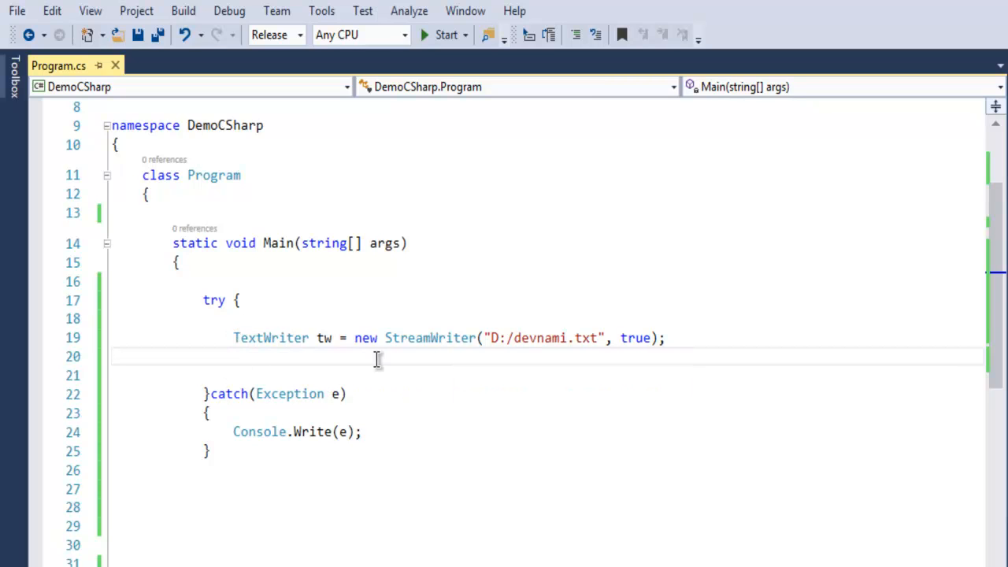
- Add tw.WriteLine("Devnami File IO Tutorial for C#"); inside the try block
text(tw)
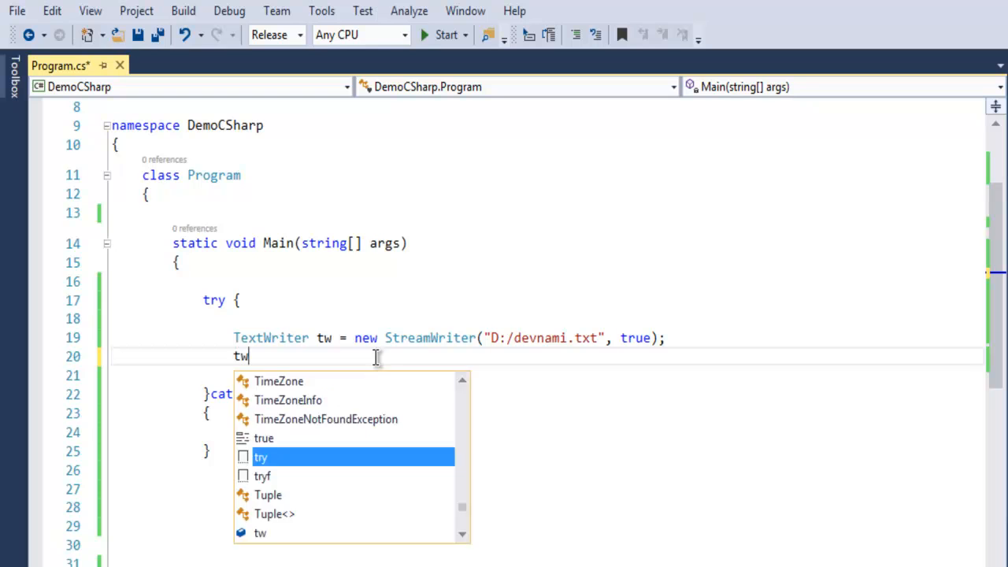
text(.Write)
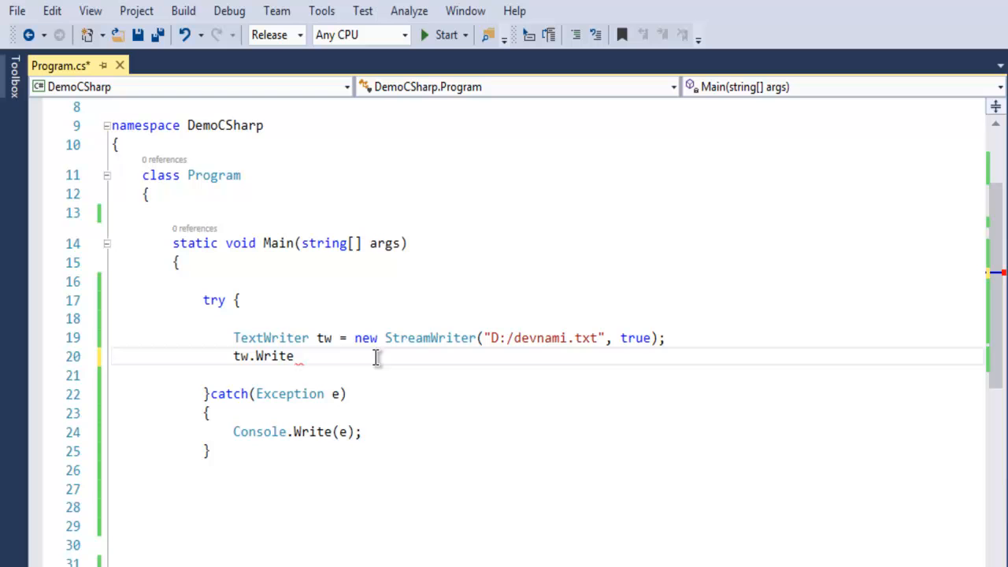
text(Li)
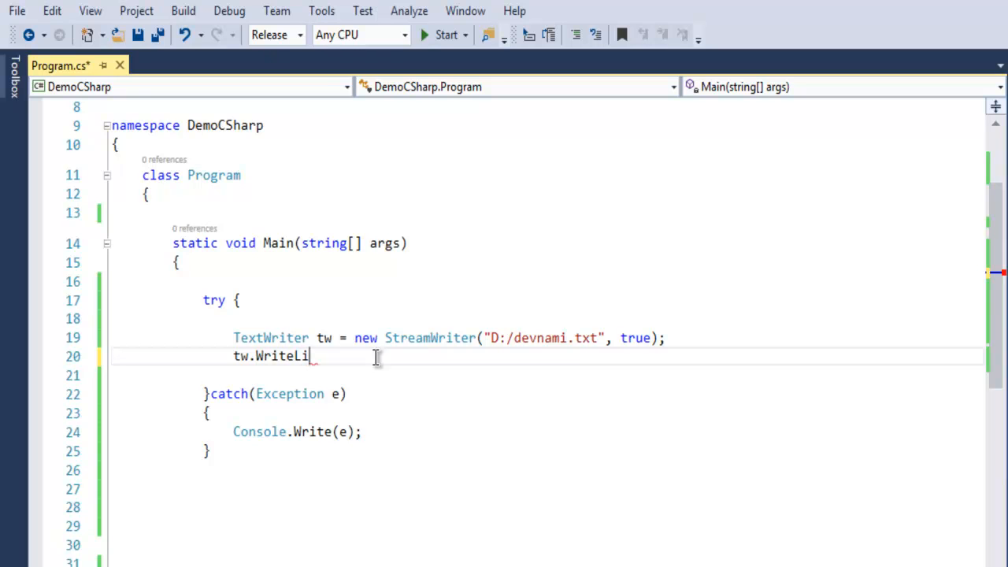
text(ne(""))
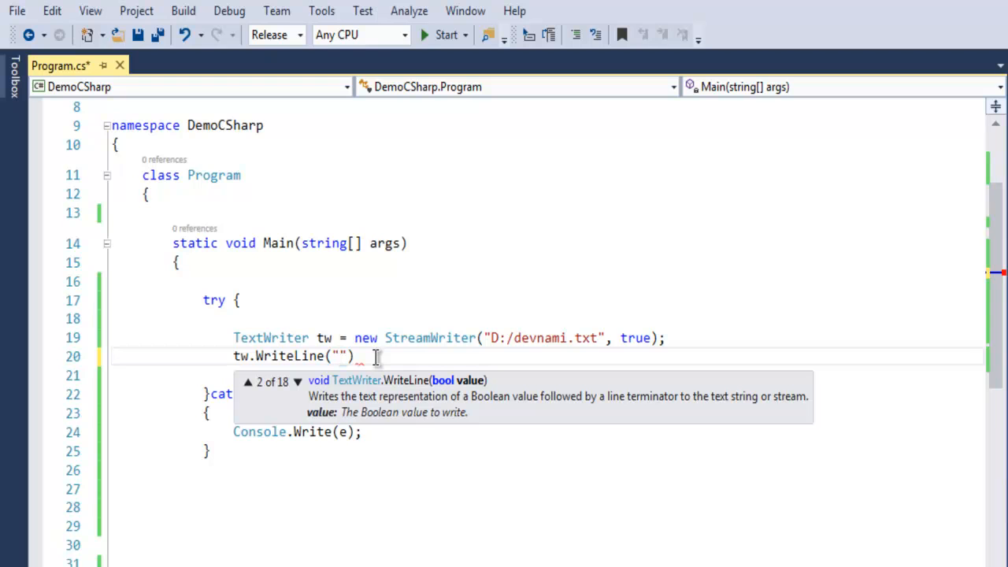
text(Devnami File)
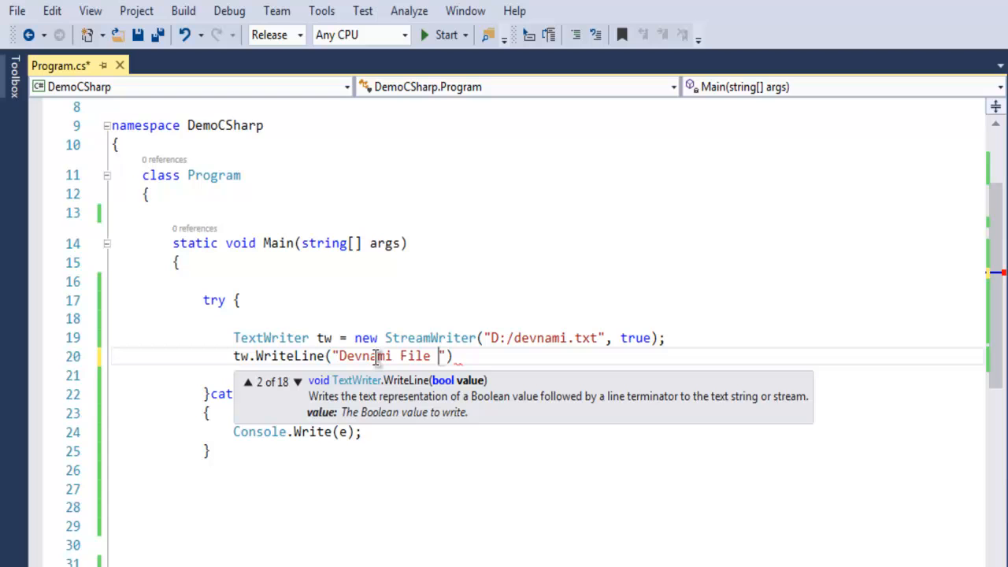
text(I)
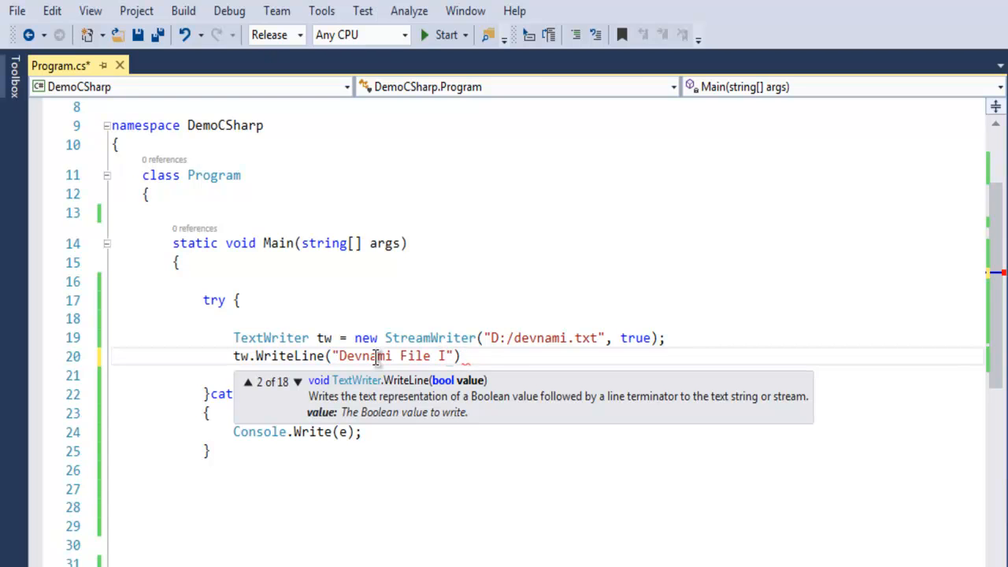
text(IO Tutorial for)
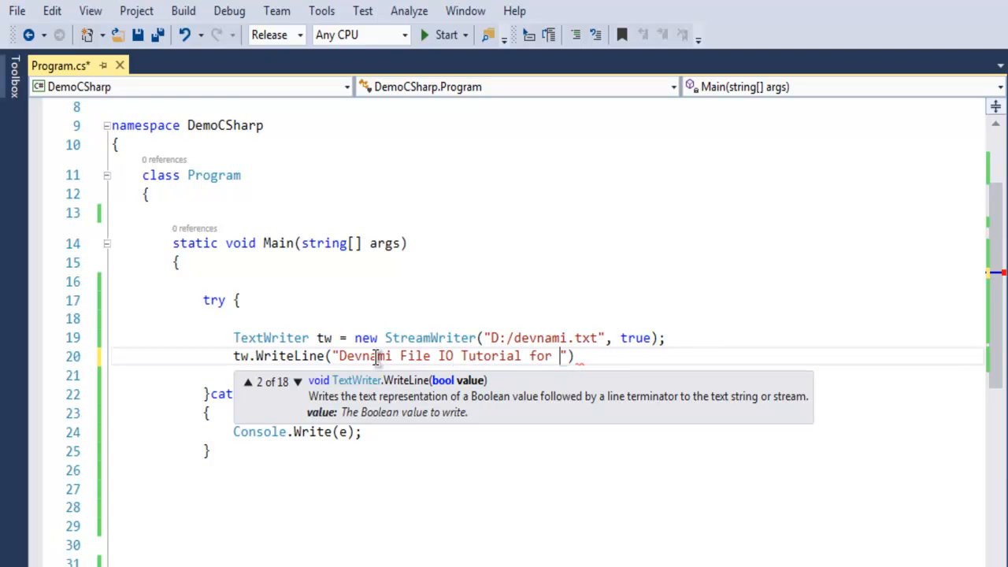
text(C#)
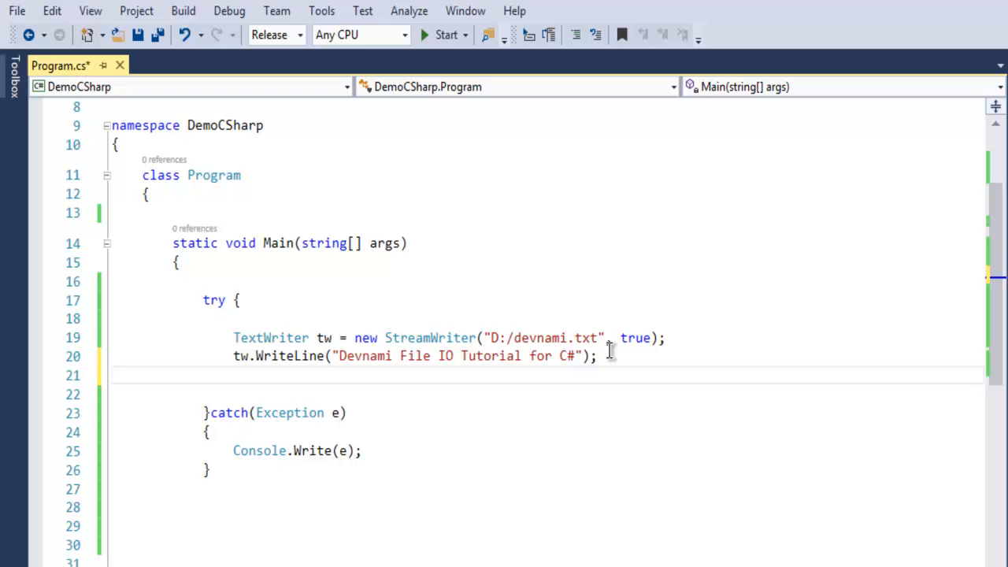
- Close the writer with tw.Close(); on the next line
text(tw.)
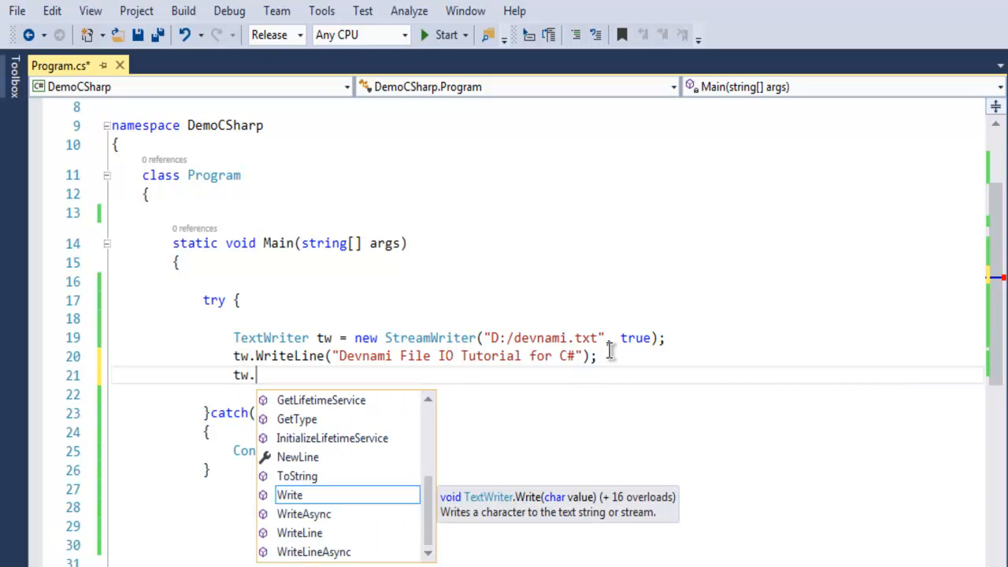
text(Close)
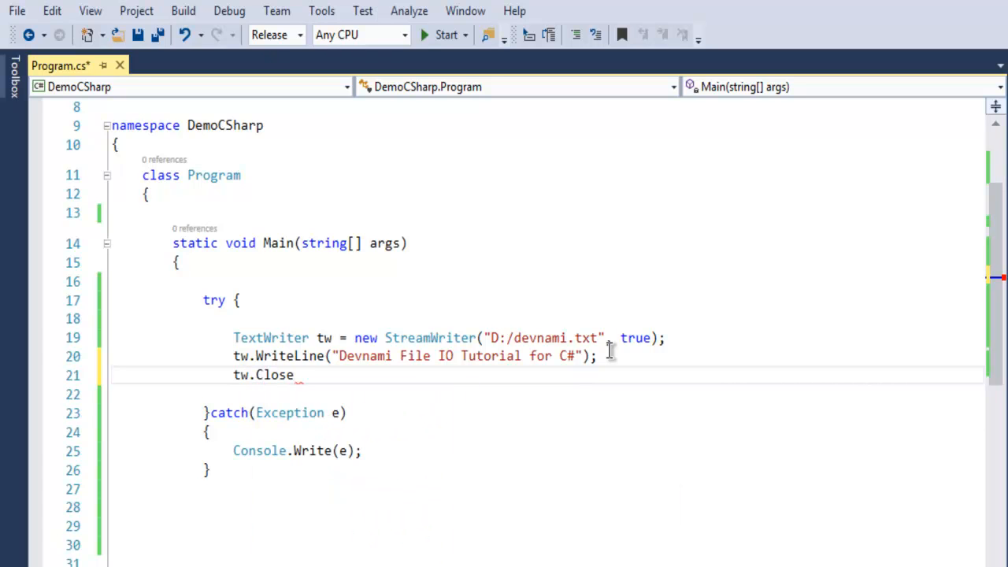
text(();)
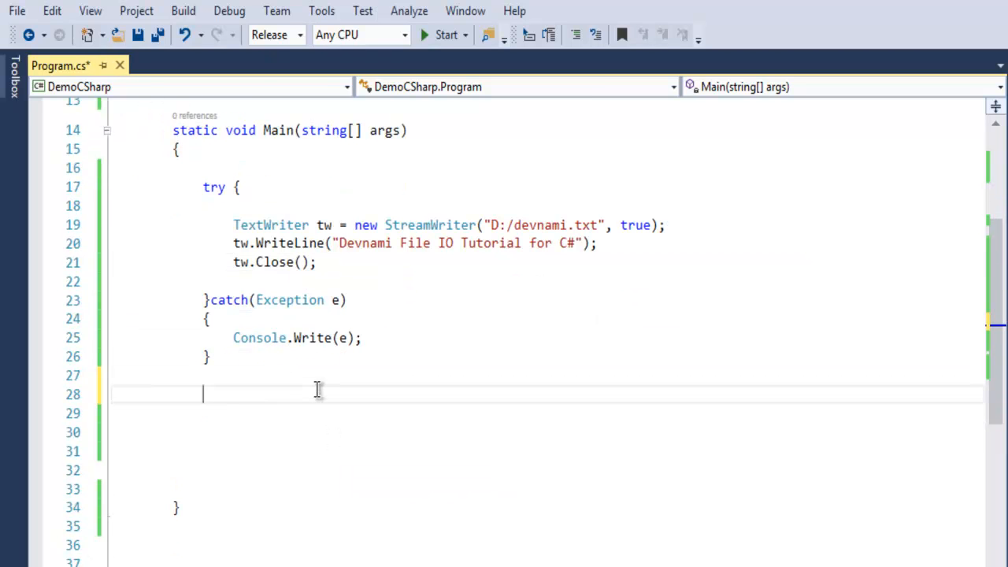
- Add Console.Read(); after the catch block to keep the console open
text(Console.R)
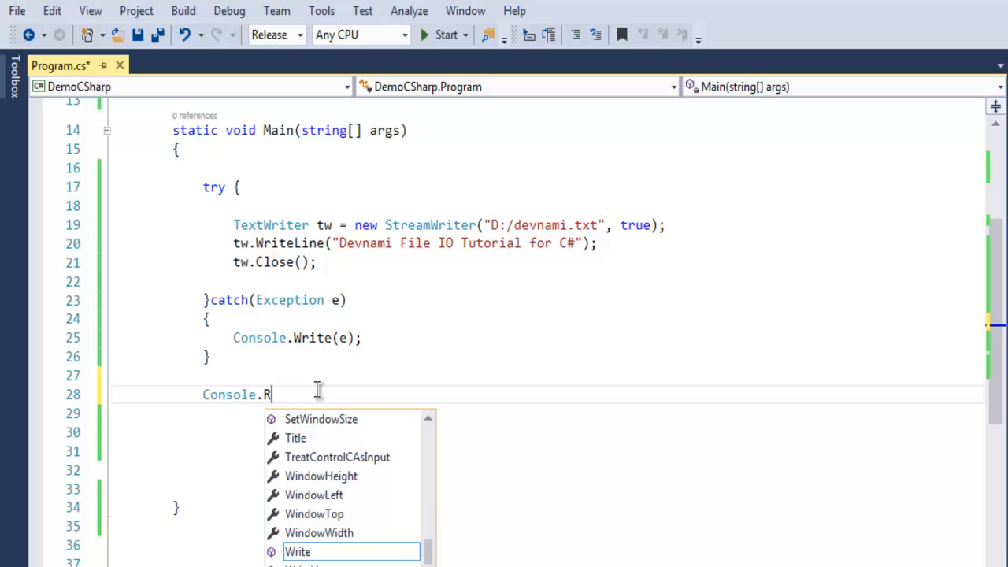
text(ead();)
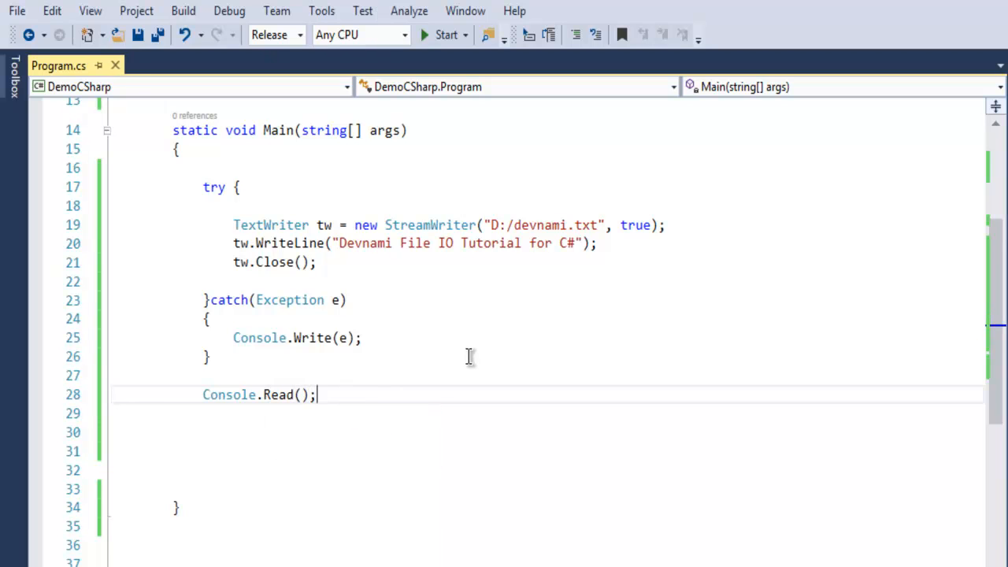
mouse_move(353, 350)
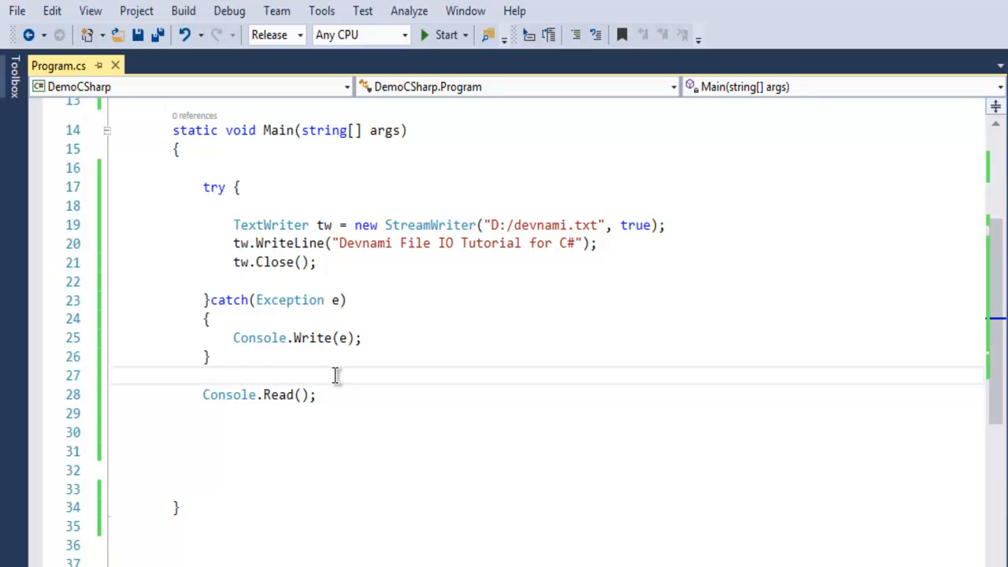
- Place Console.WriteLine("File Worked"); right after tw.Close(); in the try block
text(Console)
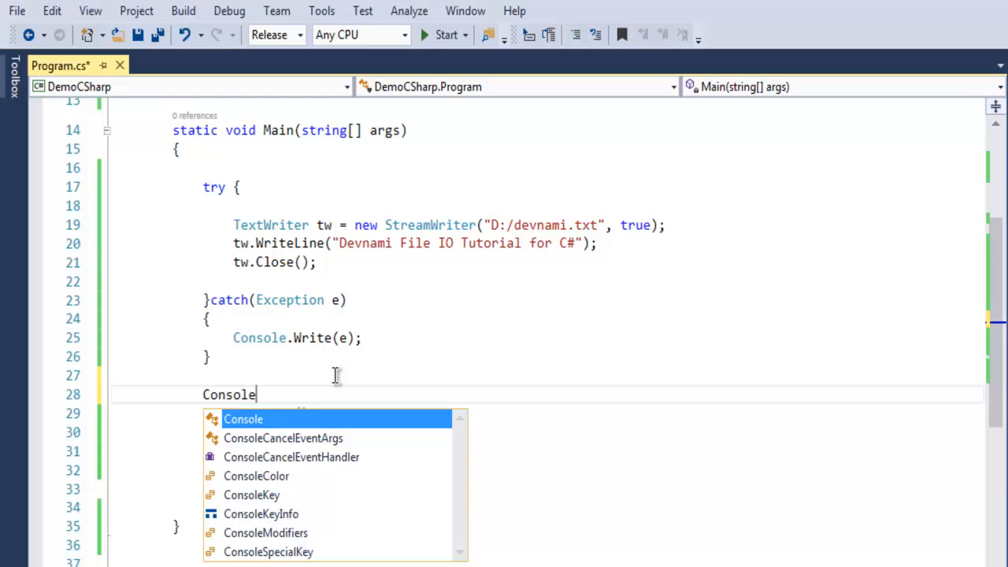
text(.WriteLine()
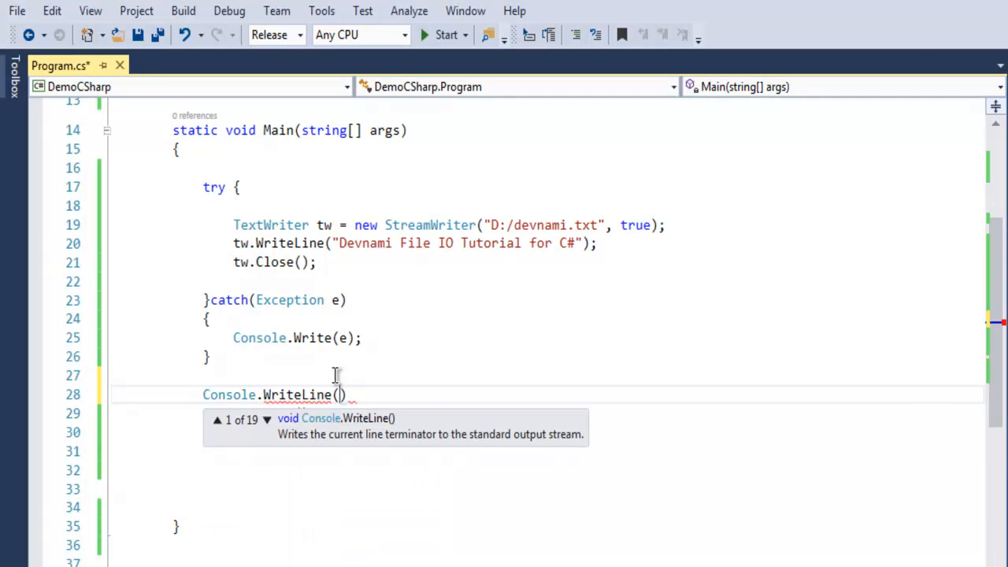
text("File Worked)
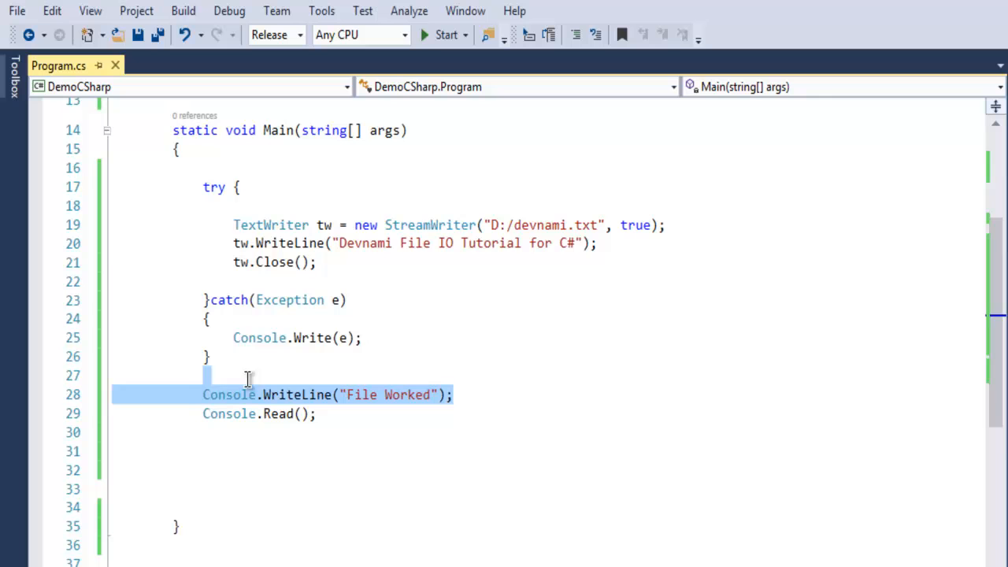
key(Delete)
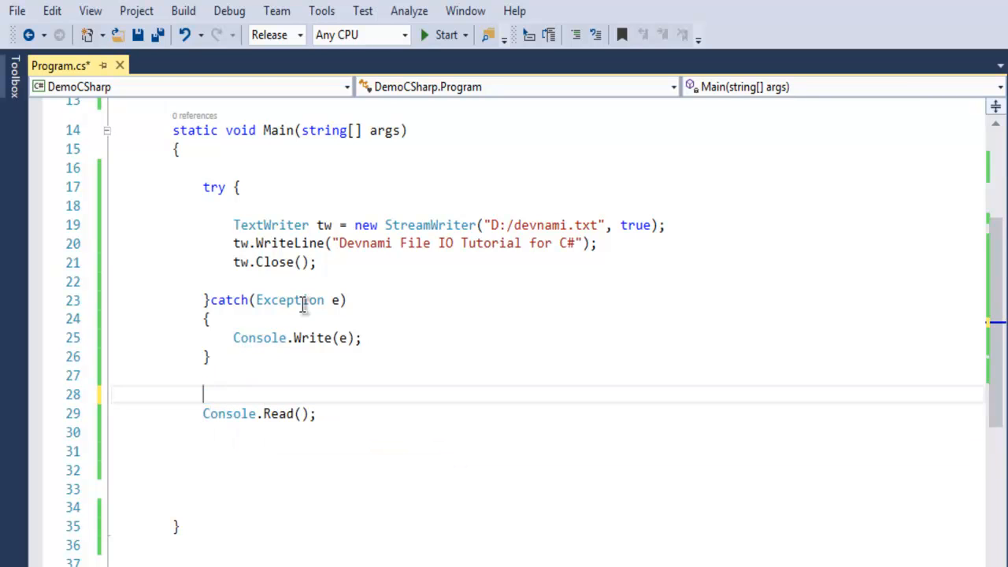
text(Console.WriteLine("File Worked");)
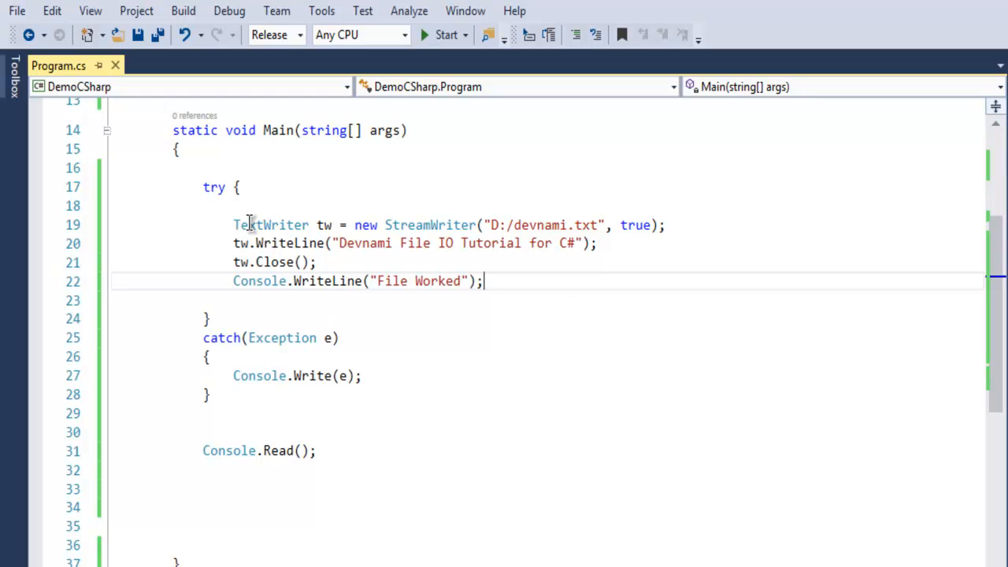
mouse_move(242, 261)
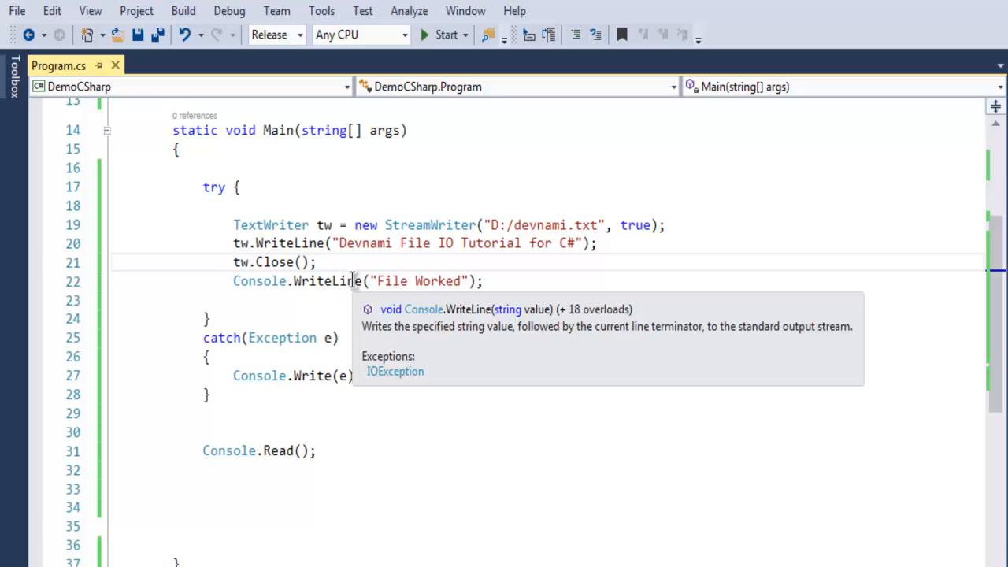
mouse_move(259, 233)
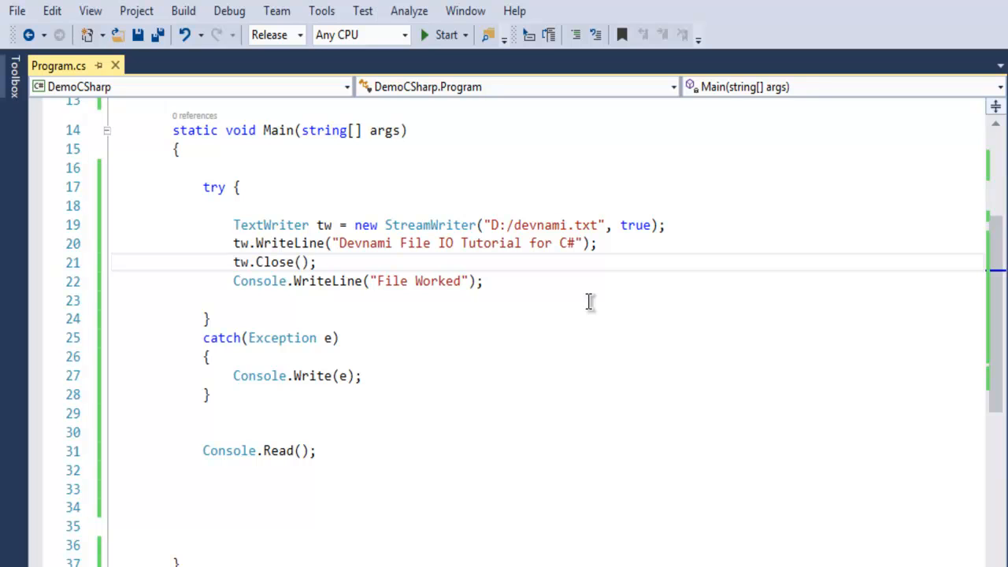
- Start the program so the console window shows "File Worked"
click(316, 262)
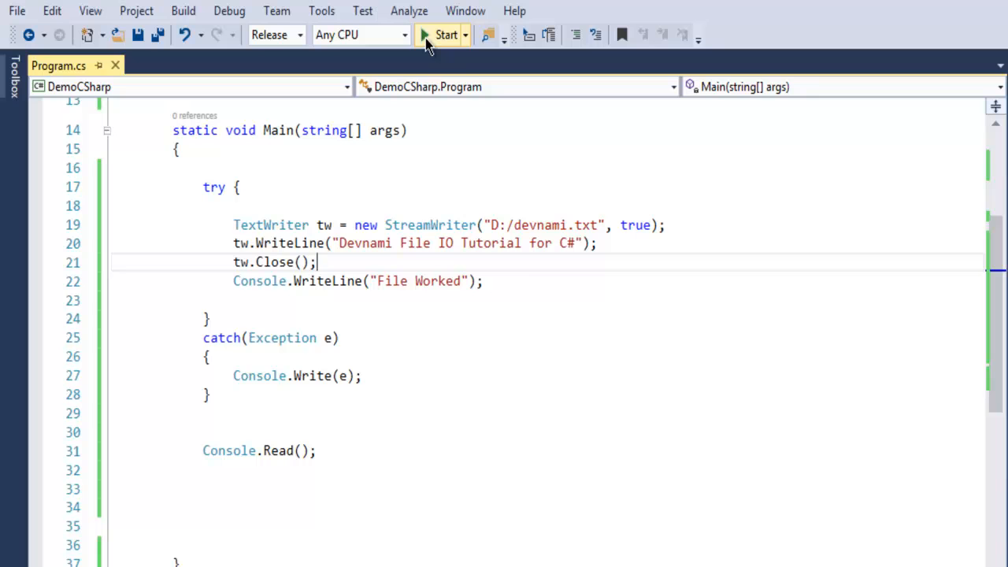
click(446, 34)
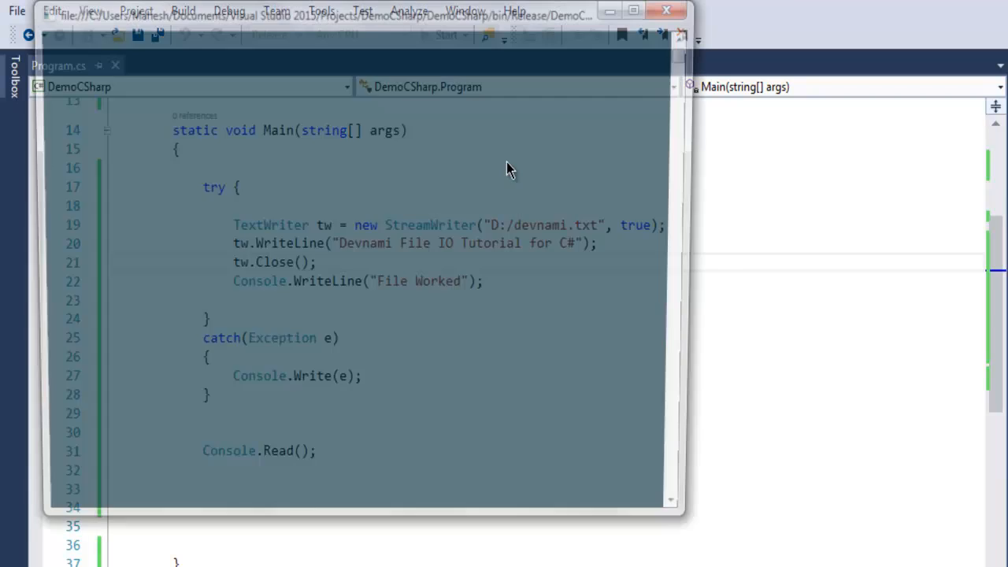
click(446, 35)
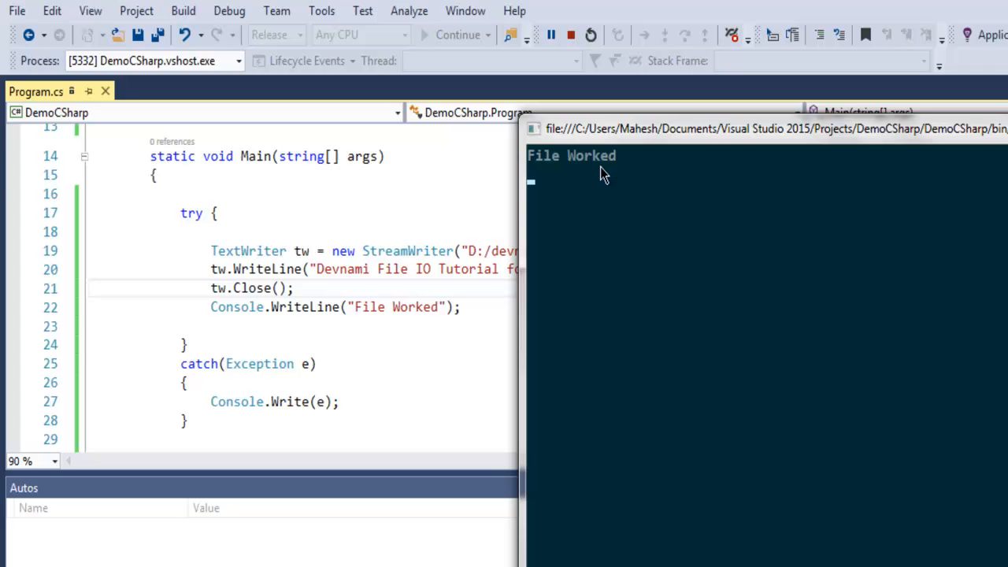
mouse_move(640, 220)
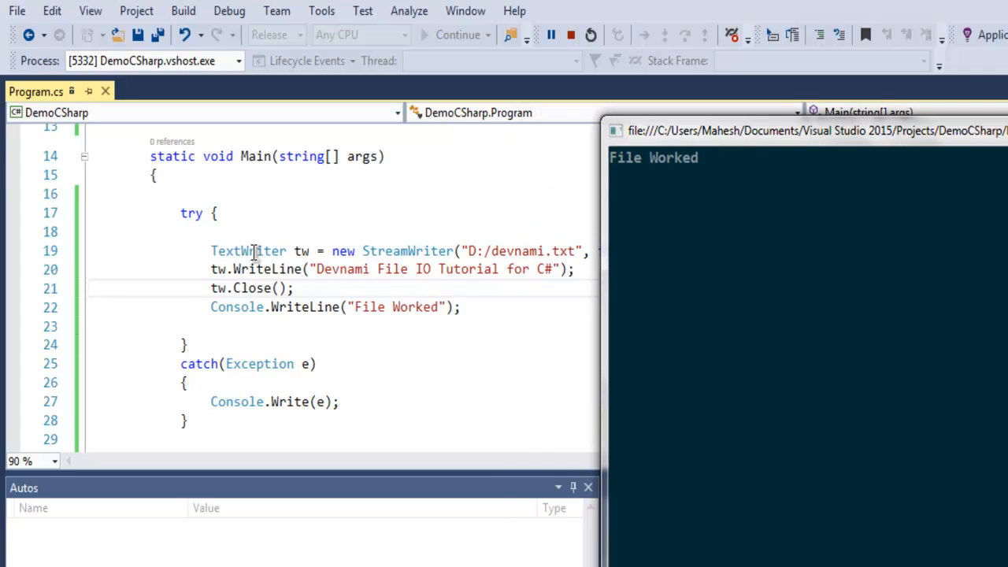
mouse_move(551, 253)
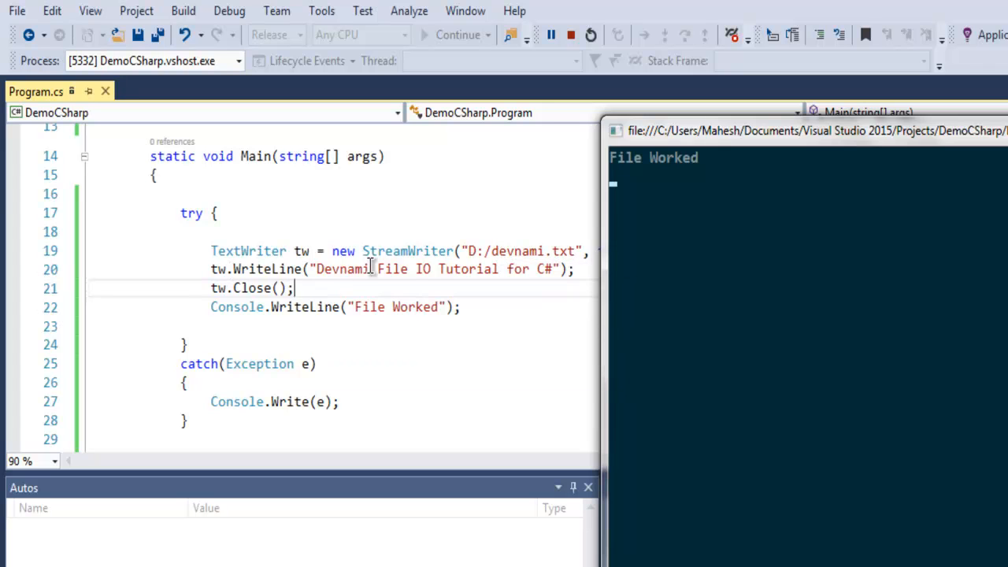
mouse_move(394, 268)
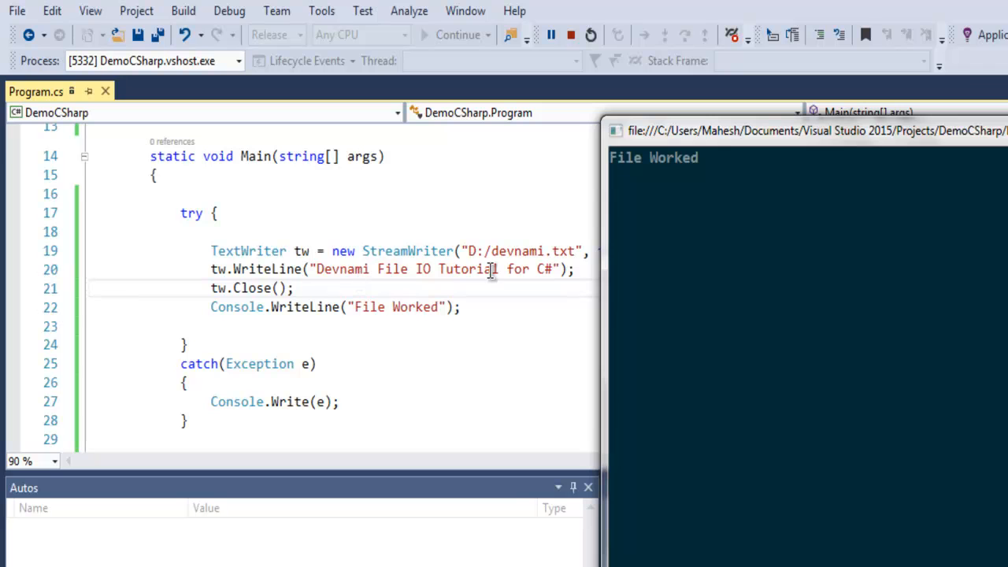
mouse_move(255, 287)
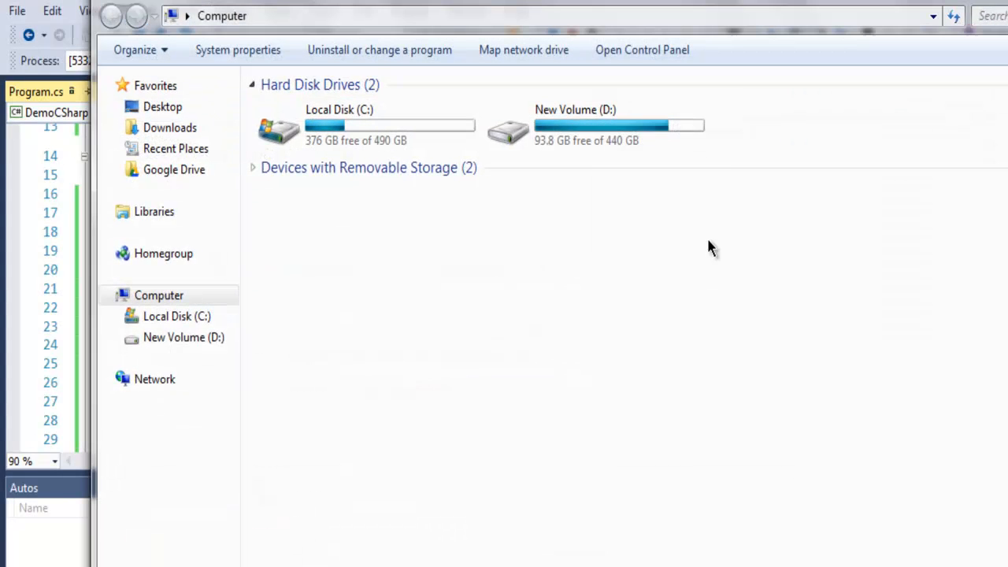
- Browse into New Volume (D:) and select the devnami text file
double_click(575, 126)
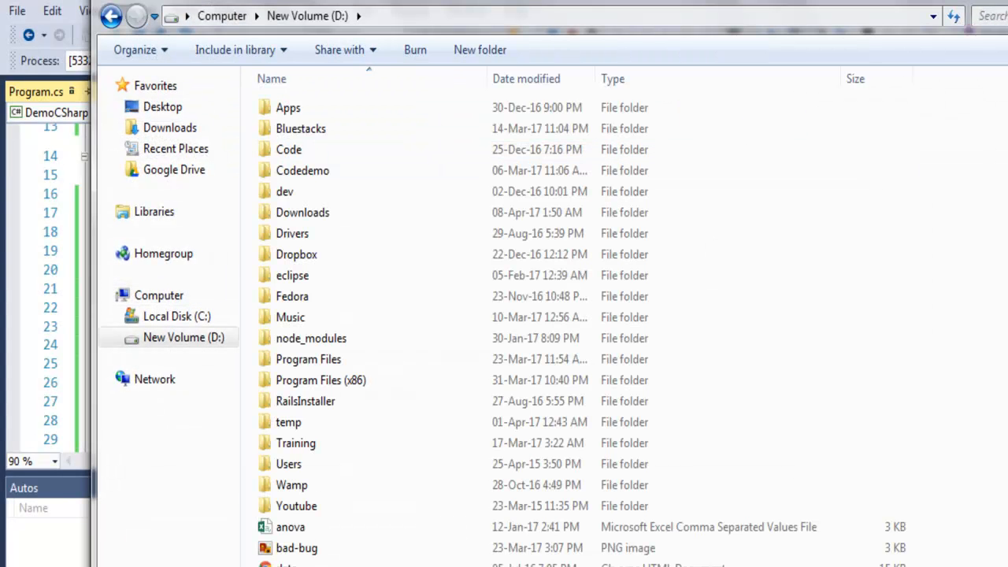
scroll(down, 3)
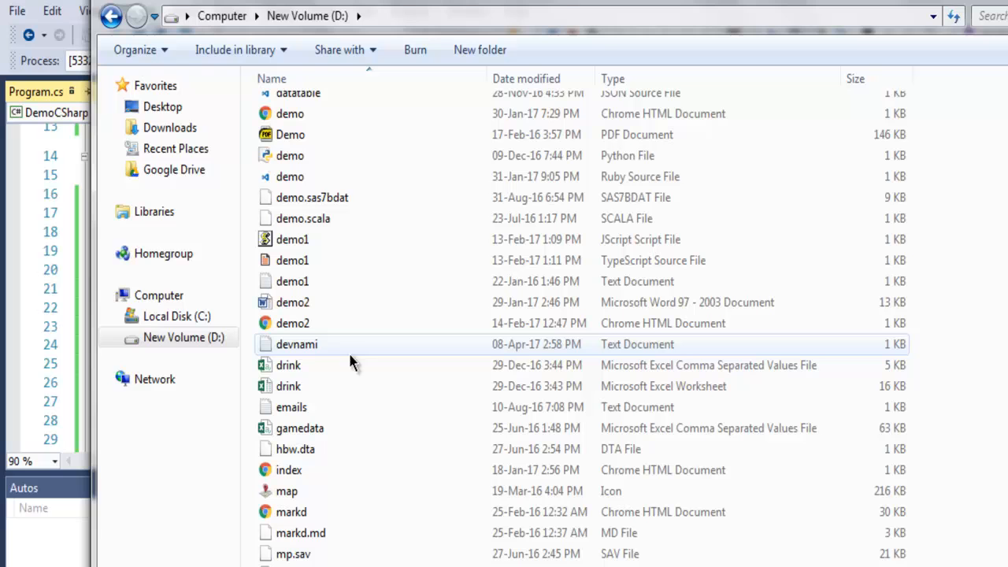
mouse_move(328, 350)
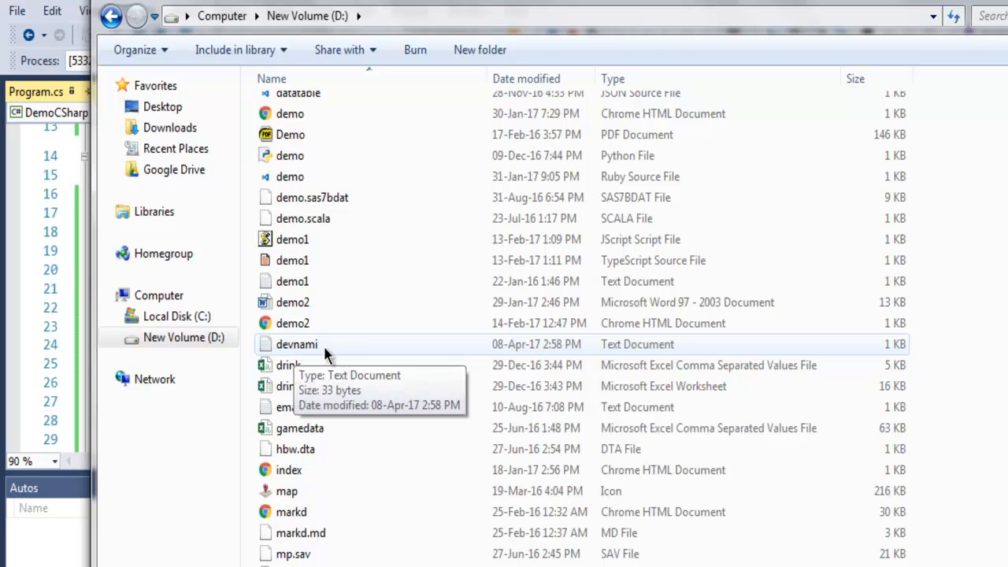
click(297, 343)
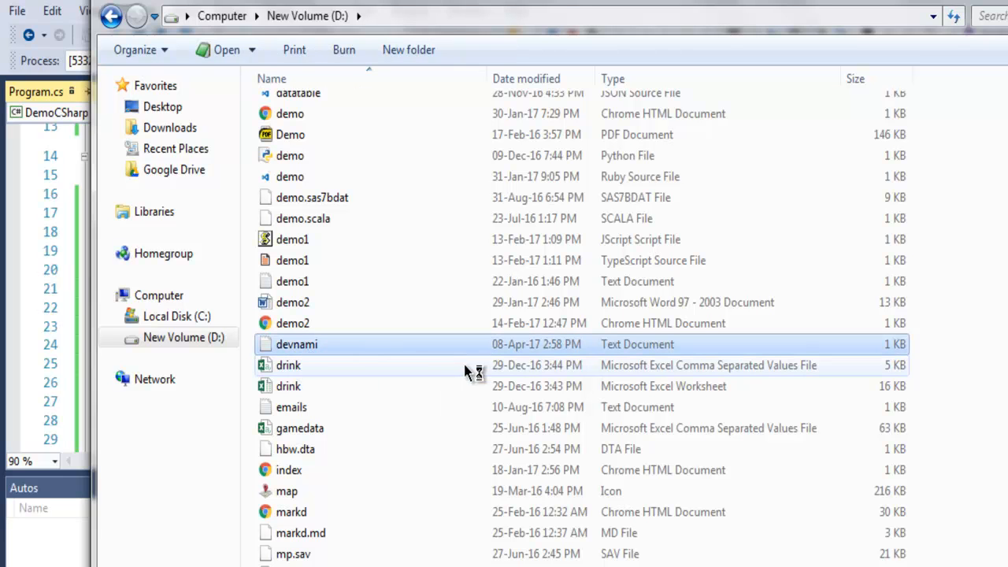
- View devnami.txt in PSPad and check its line "Devnami File IO Tutorial for C#"
double_click(296, 344)
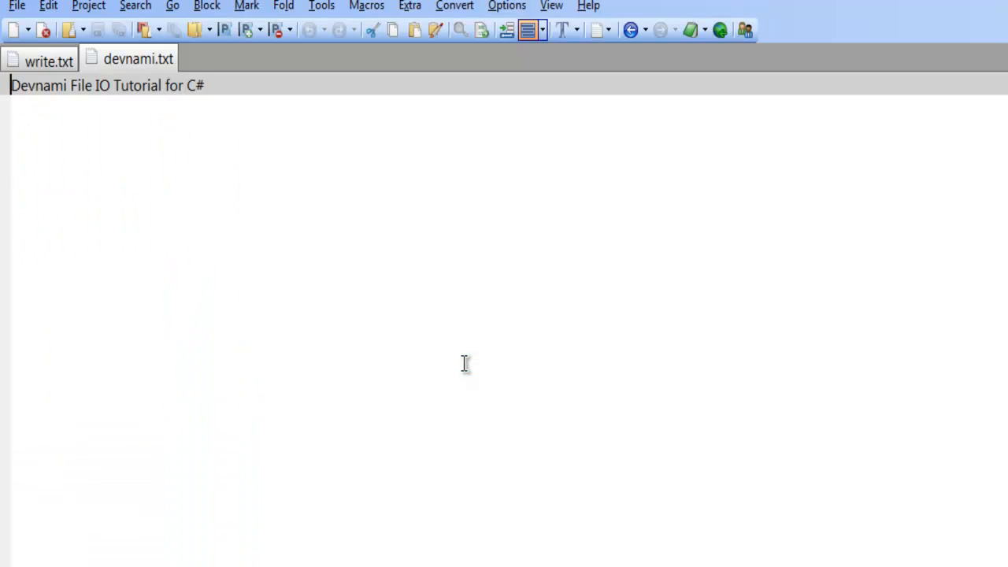
drag(465, 362, 268, 85)
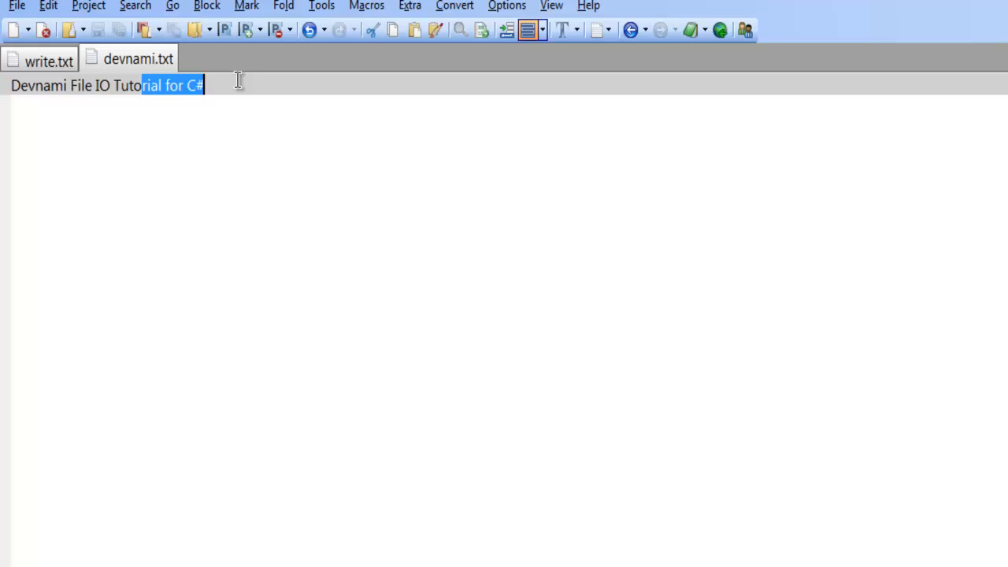
click(205, 85)
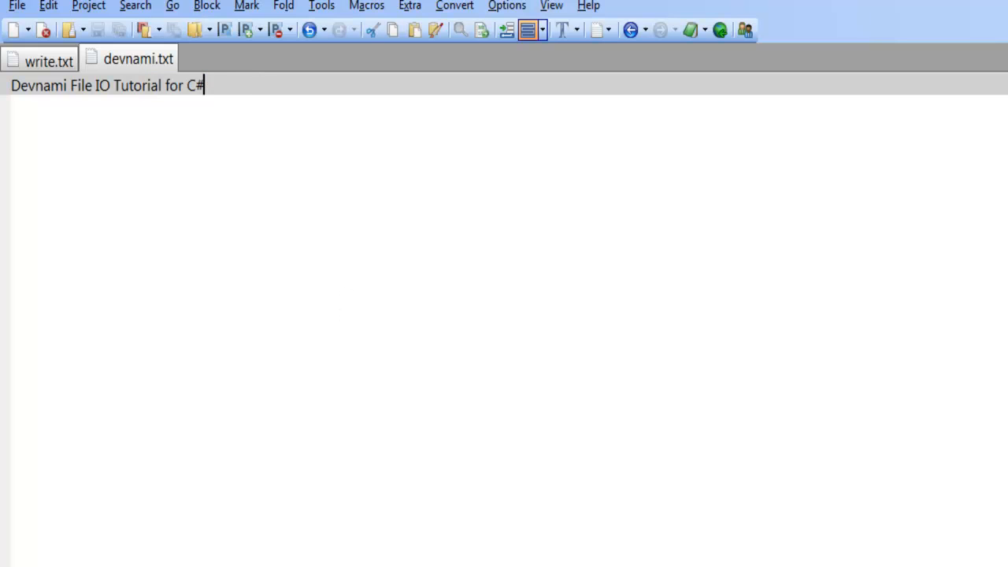